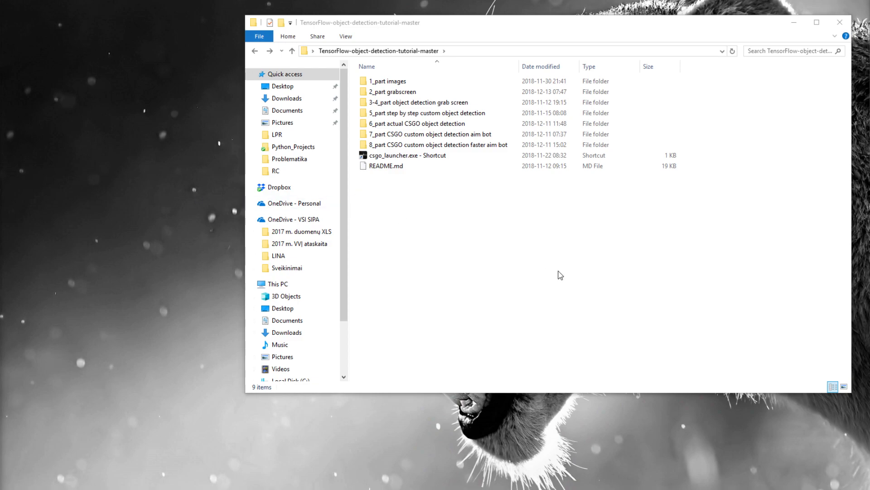
Browse into the 2_part grabscreen folder, return, and enter the 9_ folder.
left_click(395, 92)
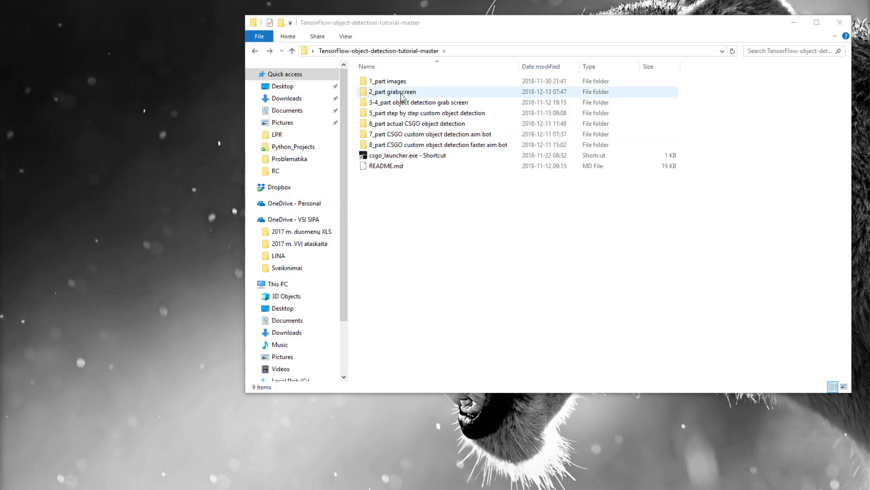
double_click(391, 92)
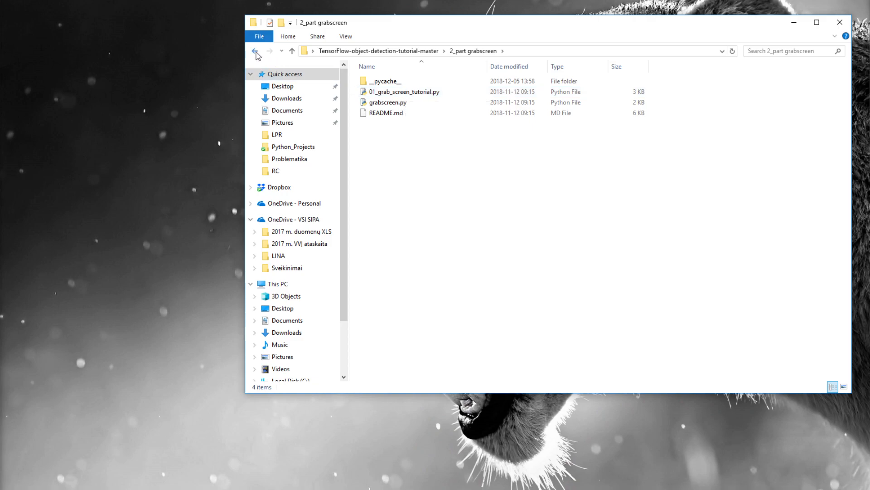
left_click(254, 51)
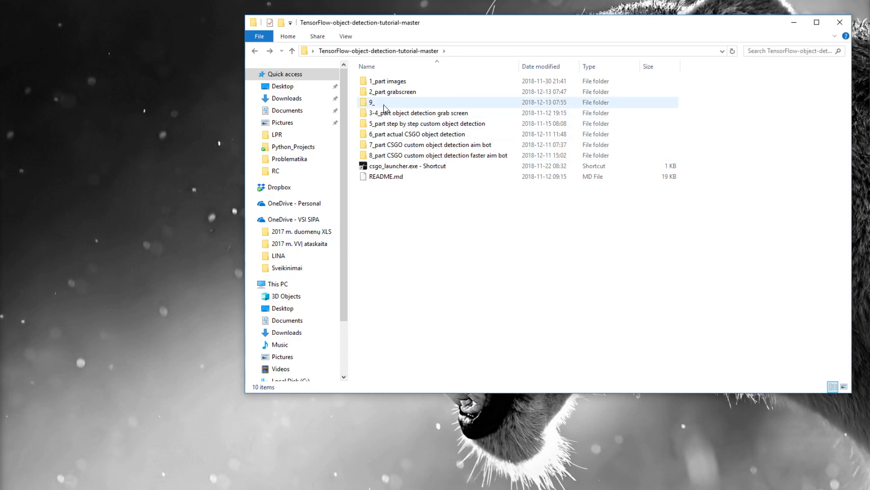
double_click(388, 103)
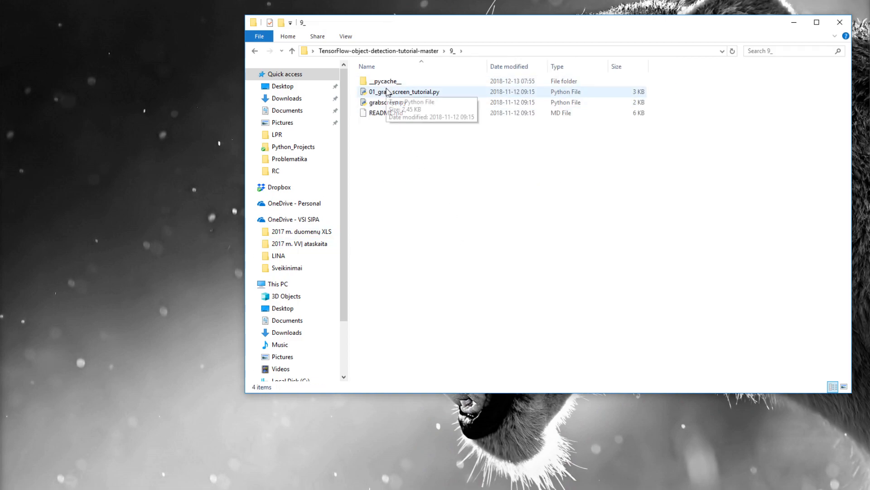
Remove the extra files, rename the tutorial script to 09.py and open it in IDLE.
left_click(387, 102)
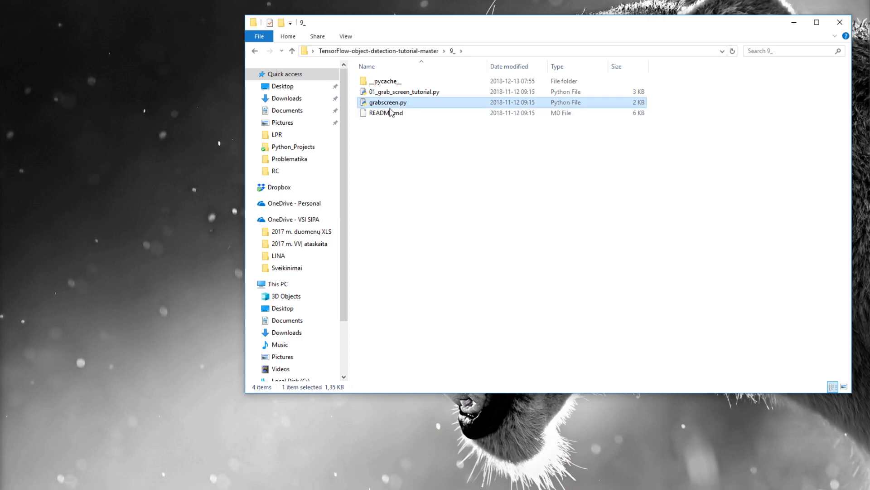
right_click(401, 92)
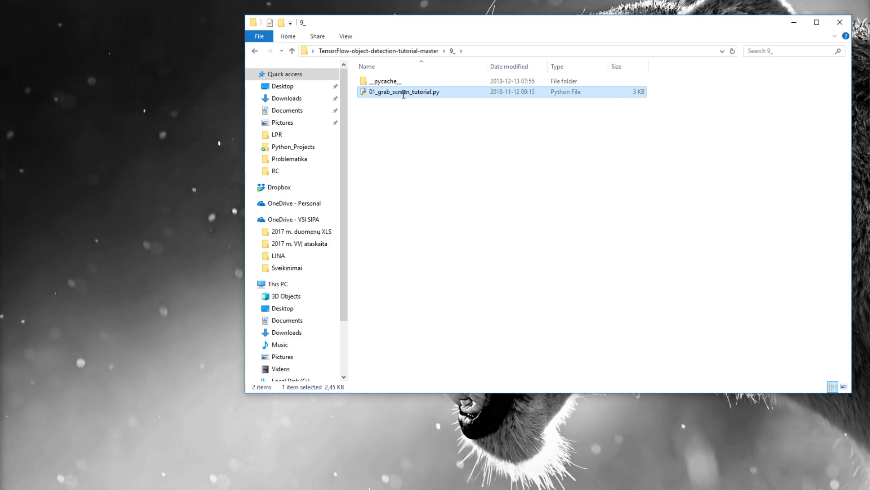
type("09.py")
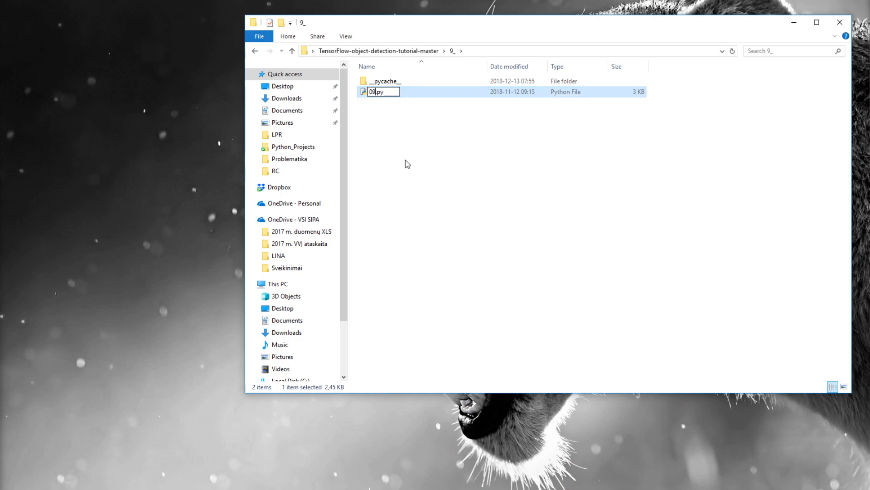
right_click(375, 92)
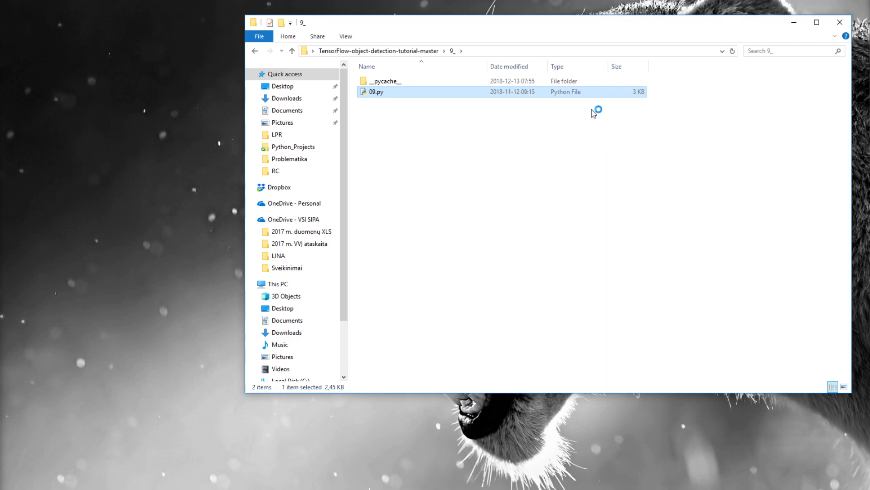
double_click(375, 92)
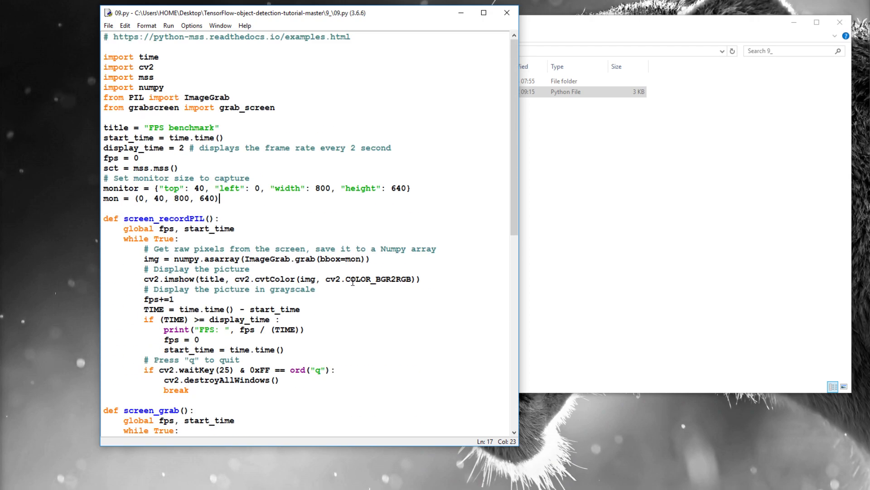
Run 09.py to print its FPS readings, then close the results shell.
key("F5")
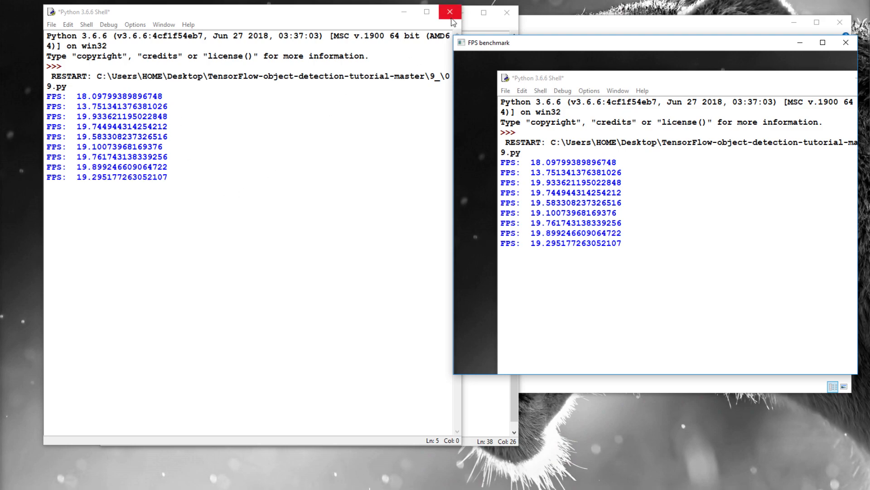
left_click(449, 11)
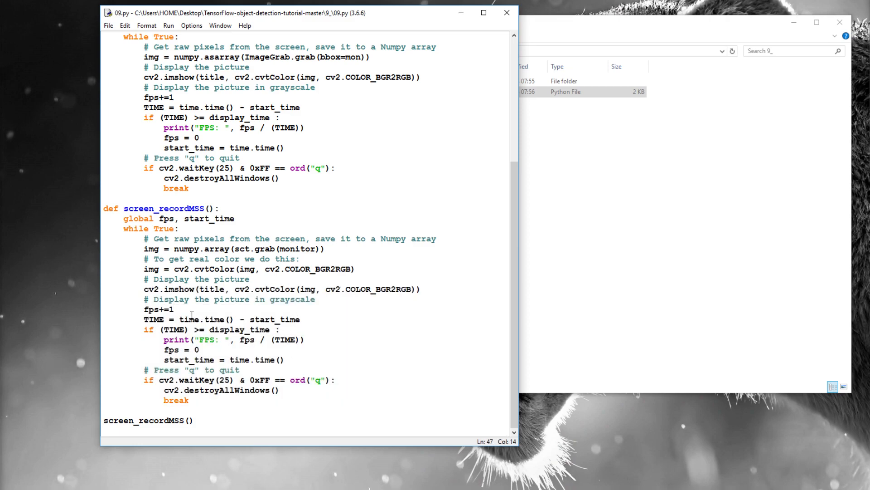
Select and remove the PIL-based screen_recordPIL function and its related lines.
left_click_drag(122, 219, 189, 400)
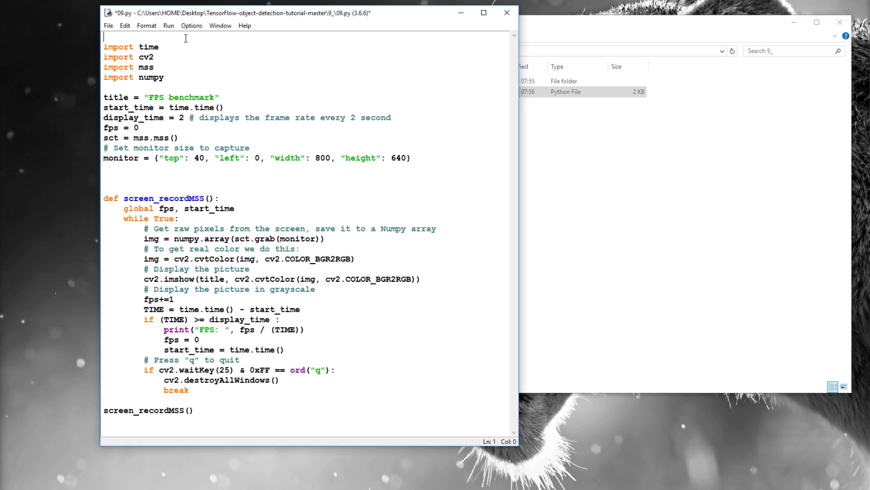
Add 'import multiprocessing' at the top of the script.
type("import mu")
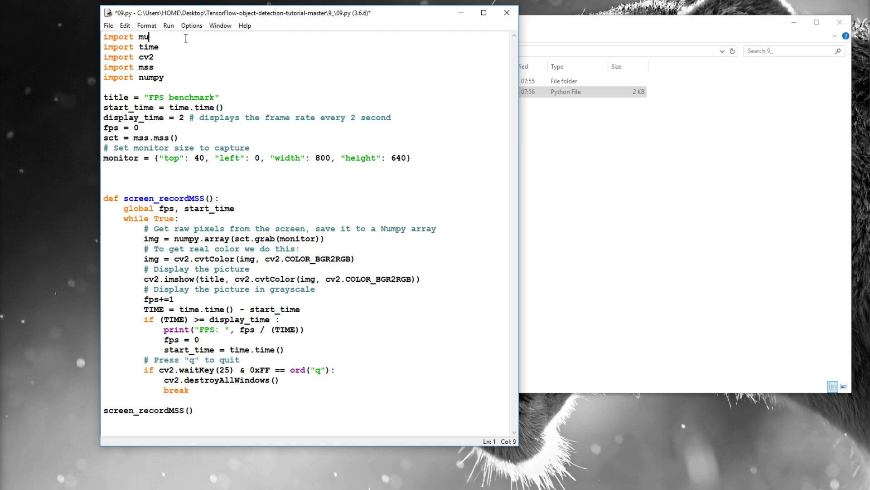
type("ltiprocessing")
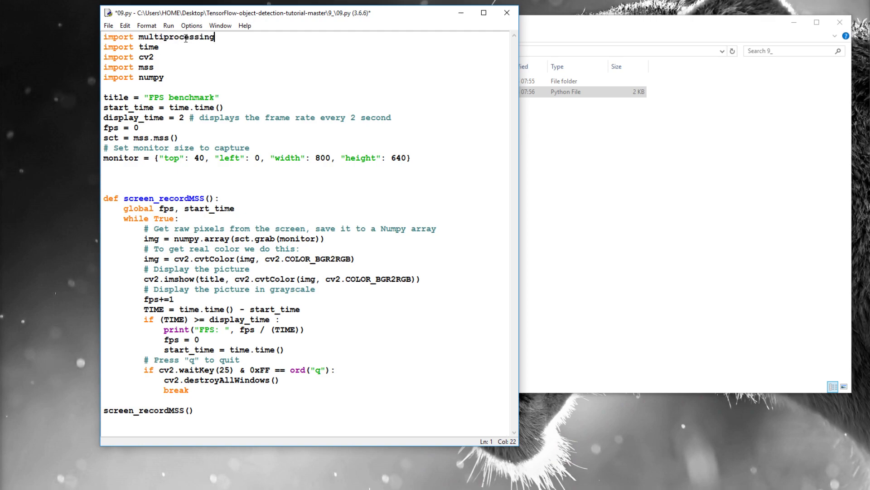
mouse_move(202, 84)
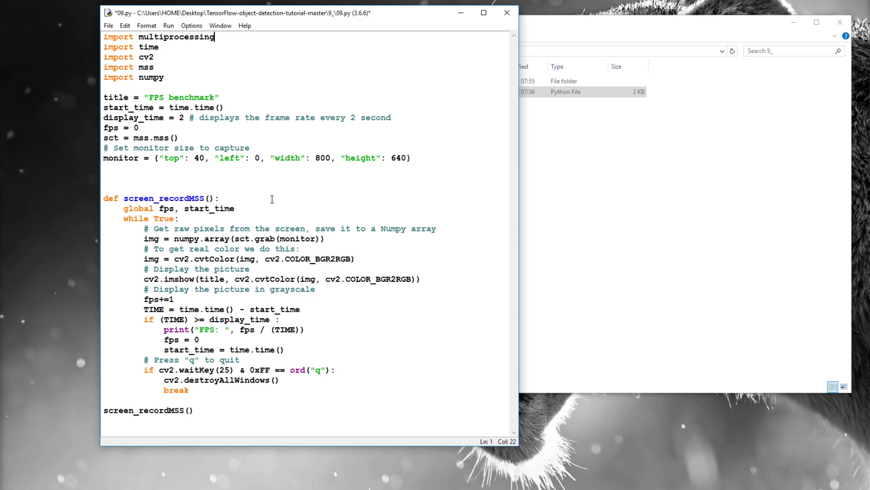
mouse_move(250, 215)
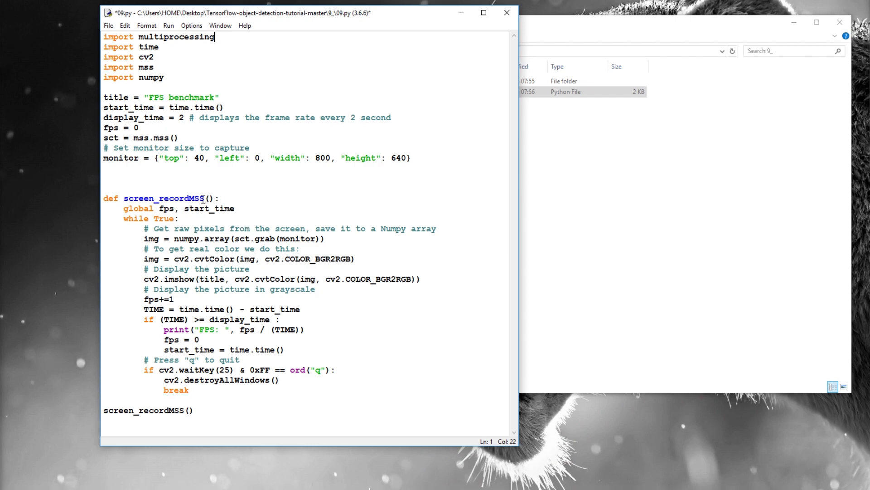
Rename the capture function screen_recordMSS to GRABMSS_screeb.
left_click(154, 199)
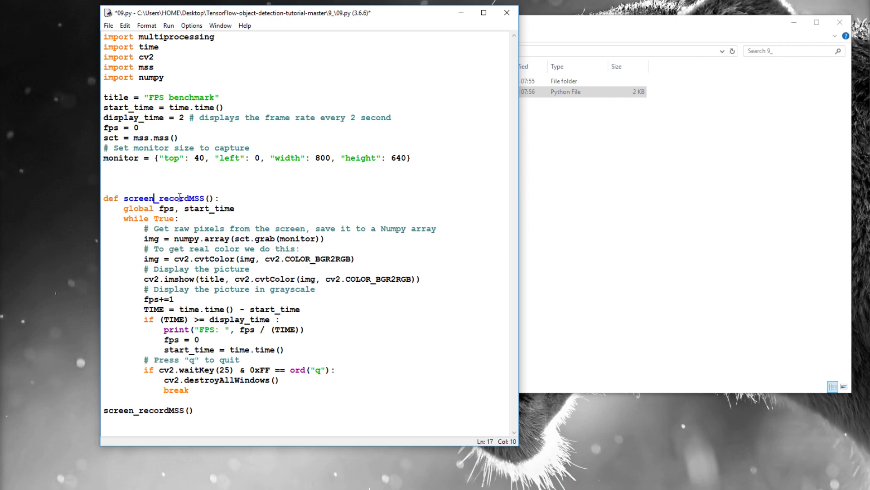
double_click(164, 199)
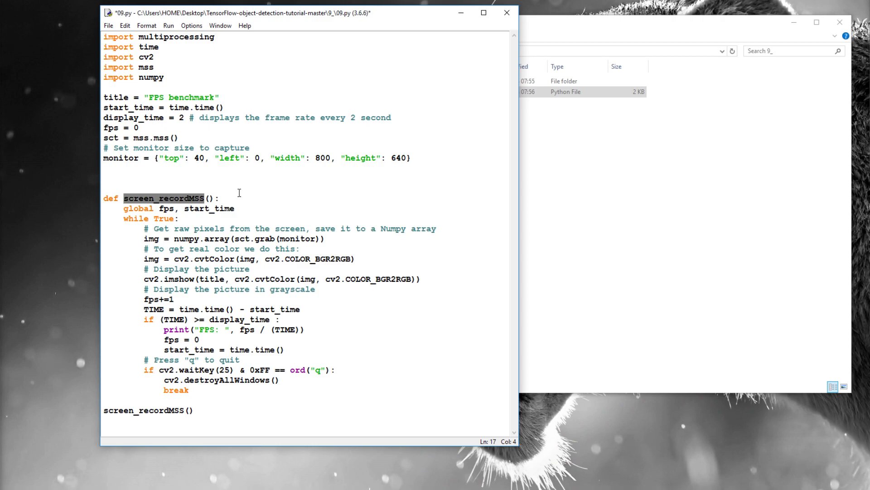
type("GRAB():")
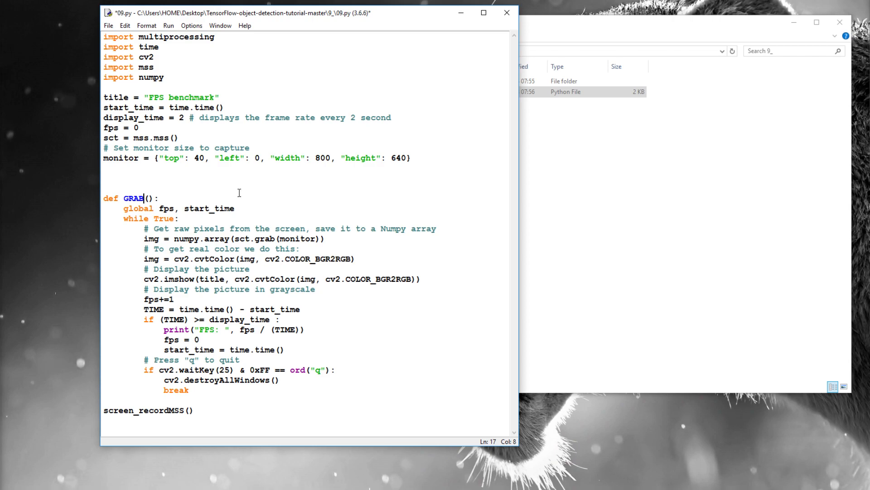
type("MSS_")
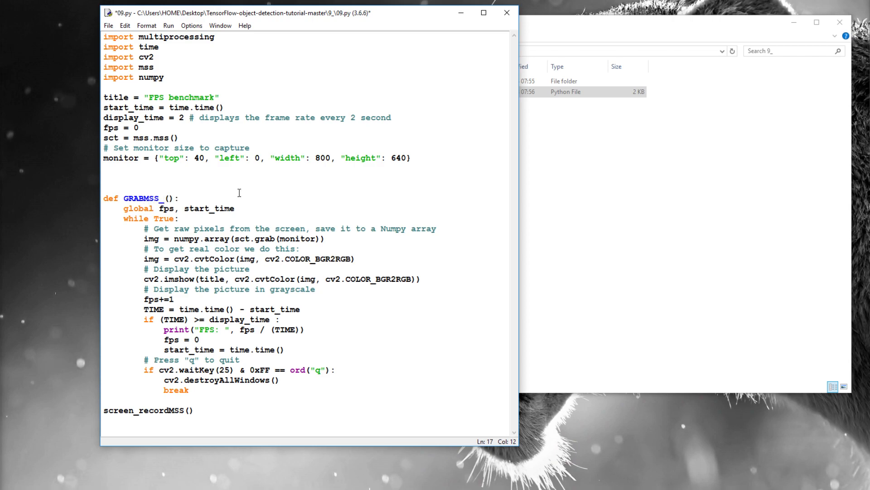
type("screeb")
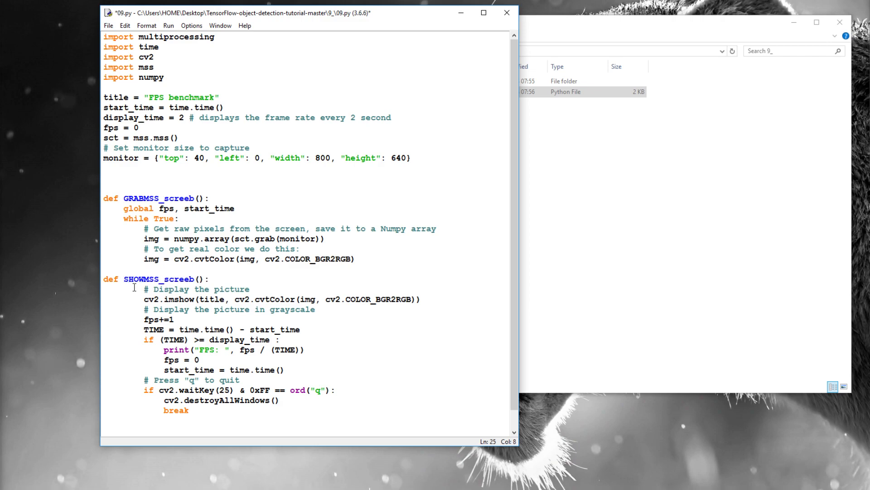
Start the SHOWMSS_screeb display function, reusing the global and while lines.
left_click(227, 258)
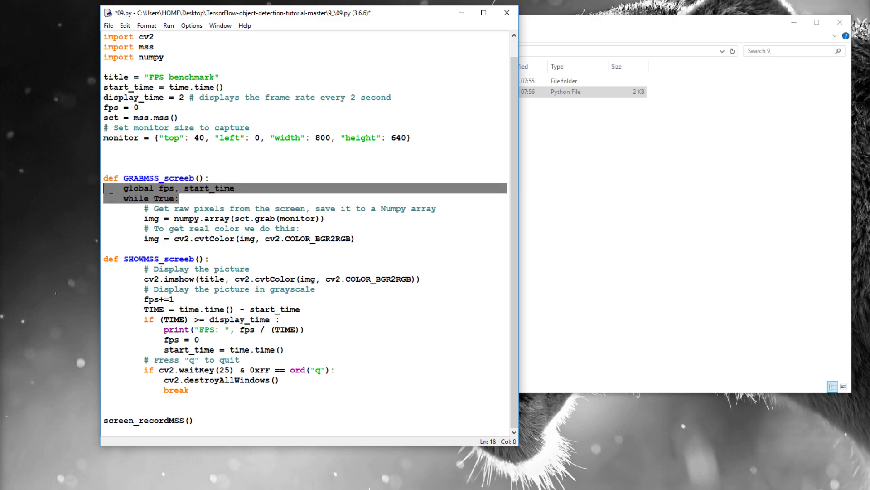
left_click(216, 259)
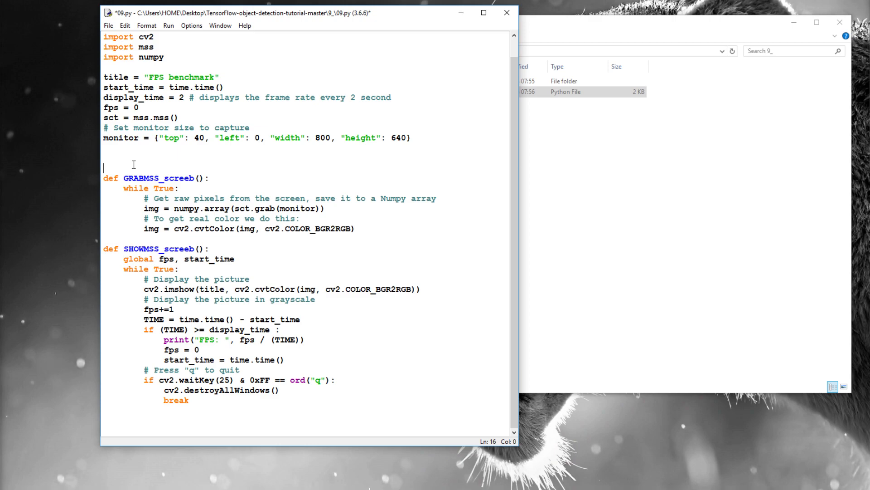
type("a")
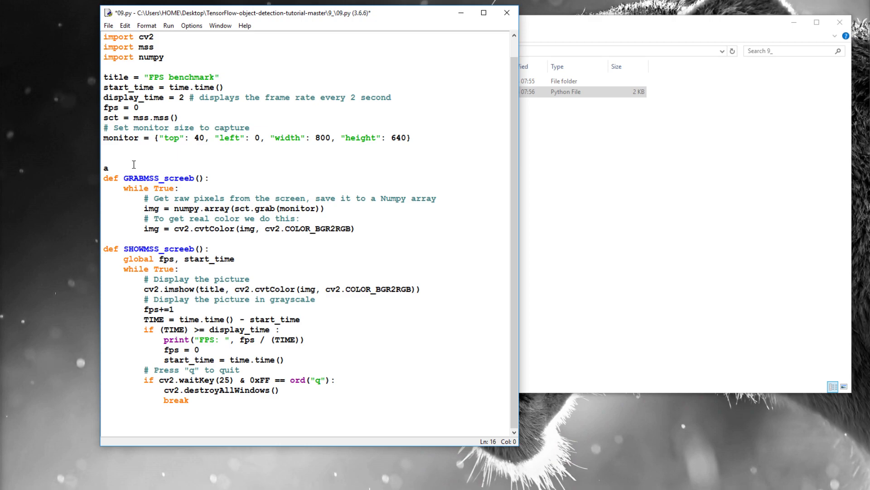
type("rray")
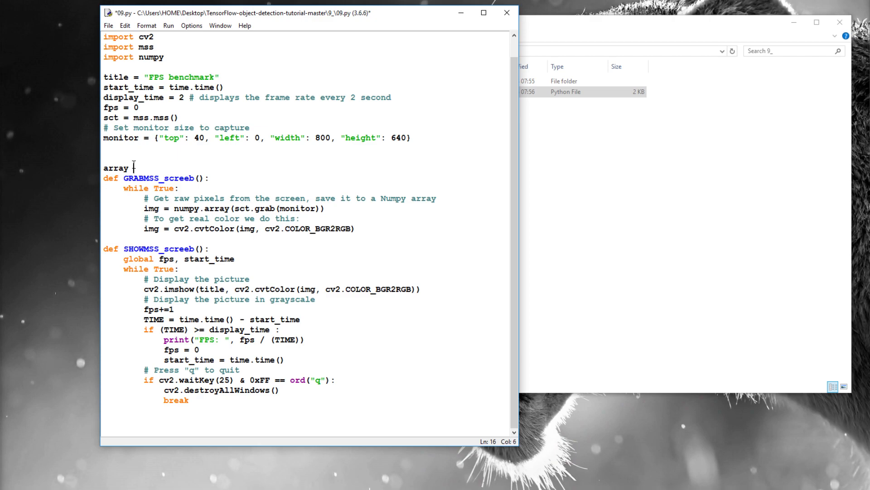
type("=")
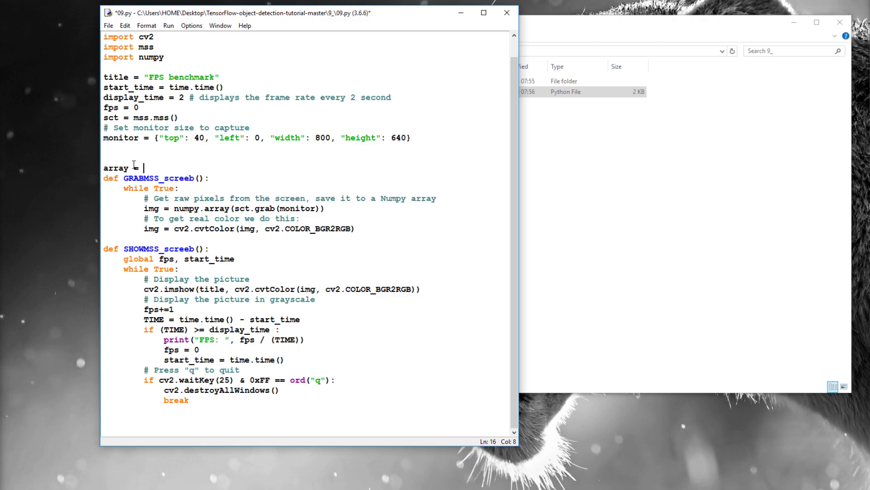
type("[1]")
type("import time")
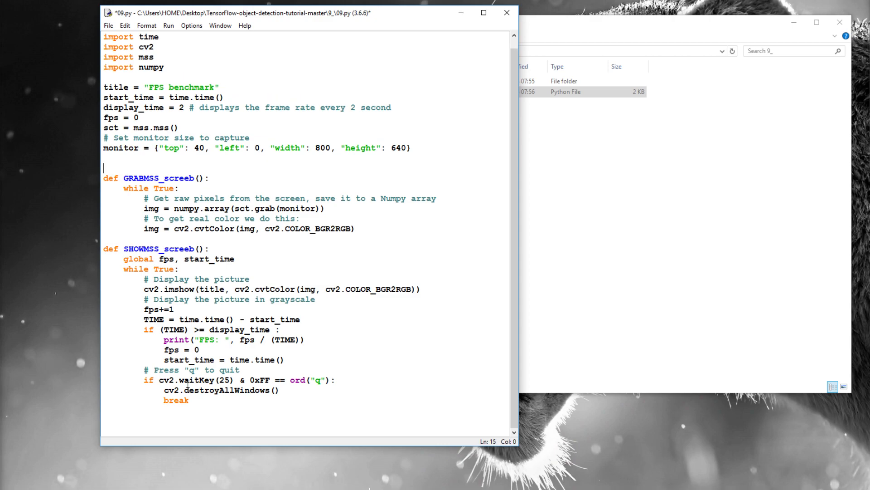
mouse_move(206, 424)
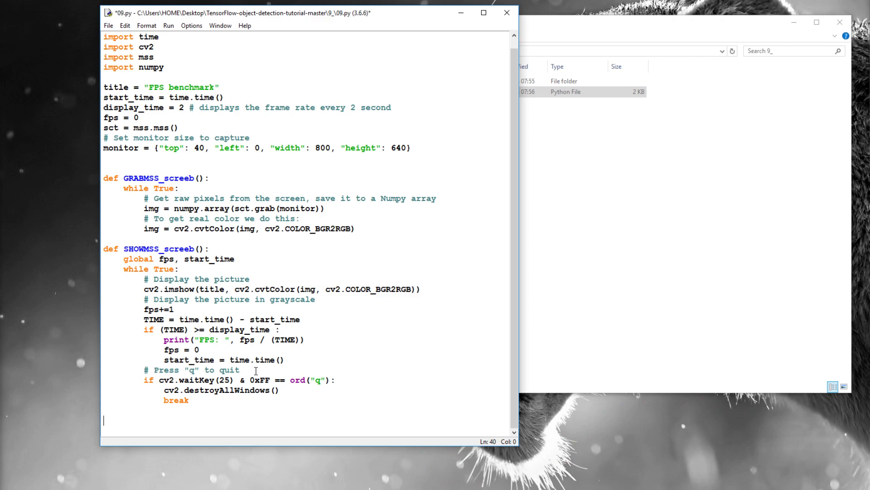
Write the if __name__=="__main__": guard line.
type("if")
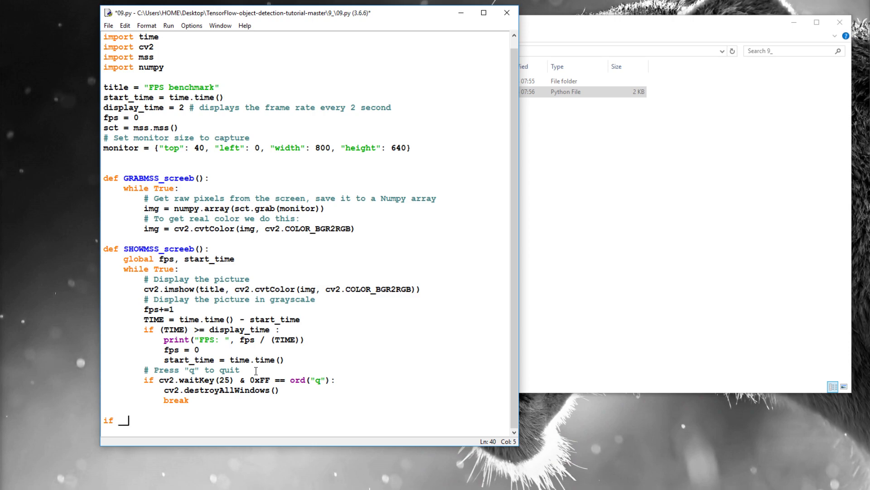
type("__name__")
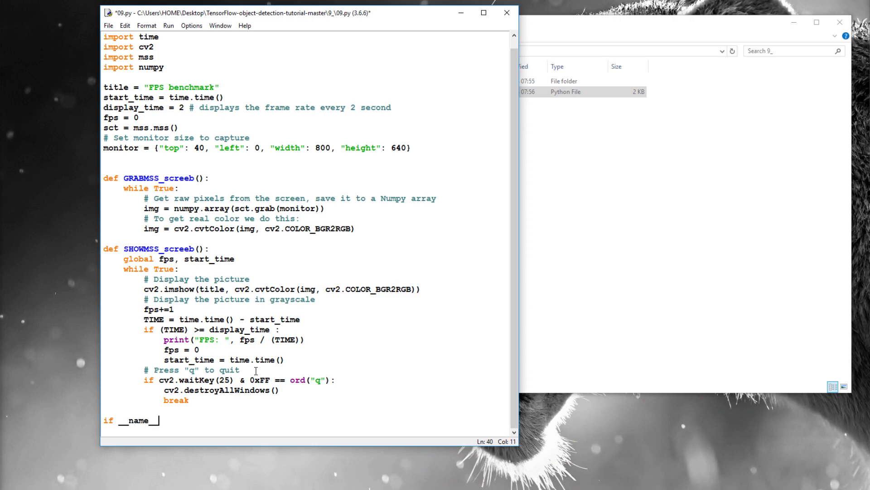
type("==")
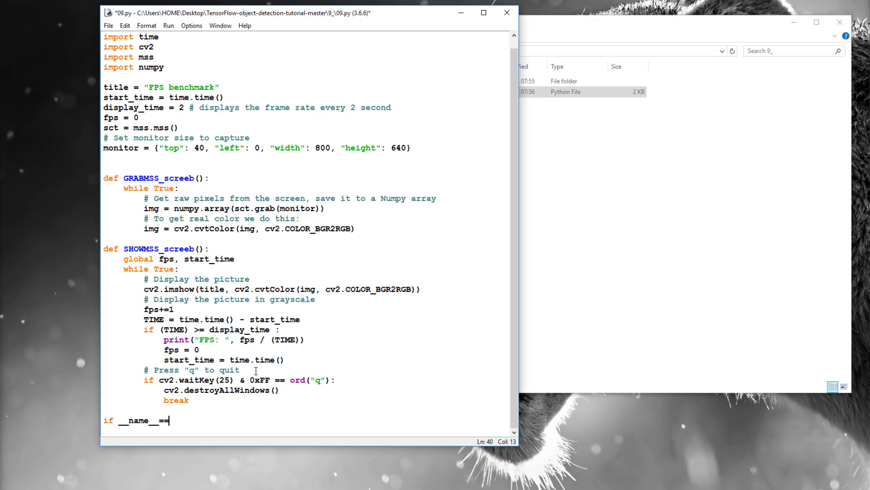
type("\"\"")
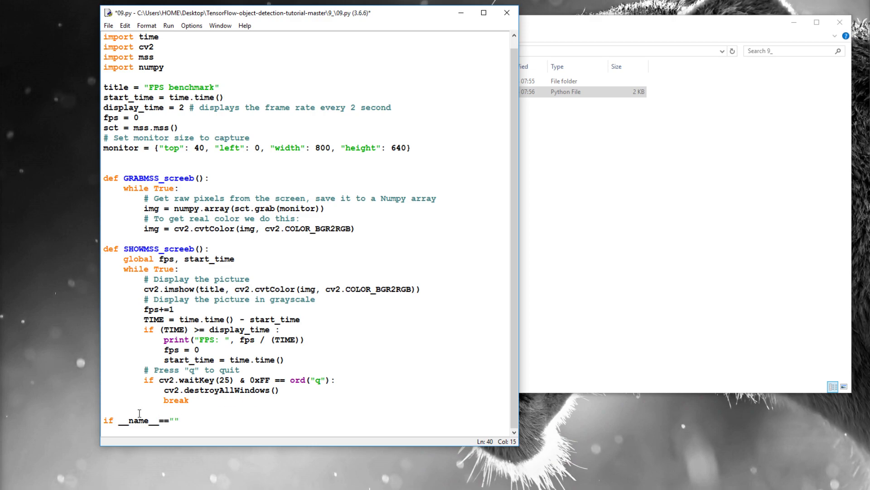
double_click(140, 420)
type("__name__")
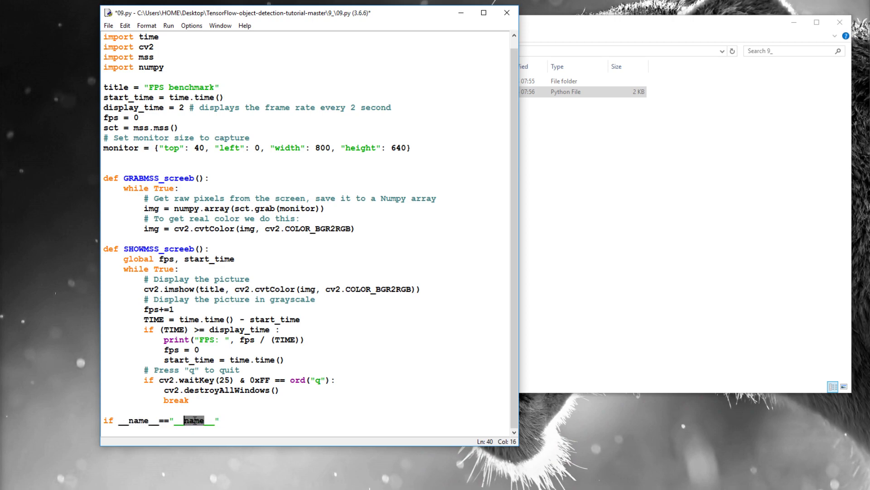
type("main")
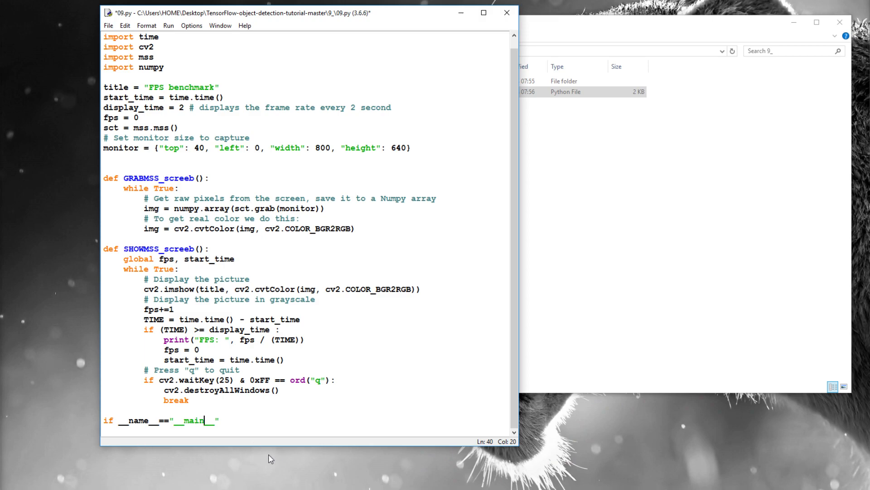
type(":")
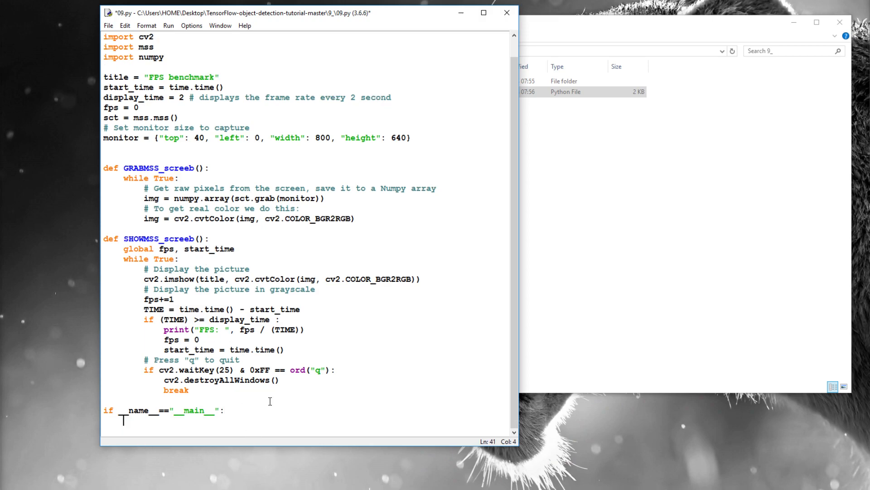
mouse_move(275, 368)
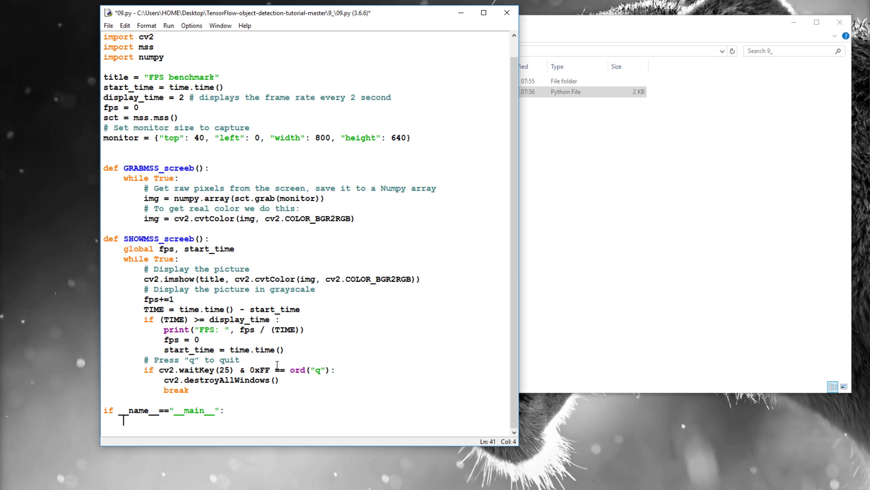
Create q = multiprocessing.JoinableQueue() inside the main block.
type("q")
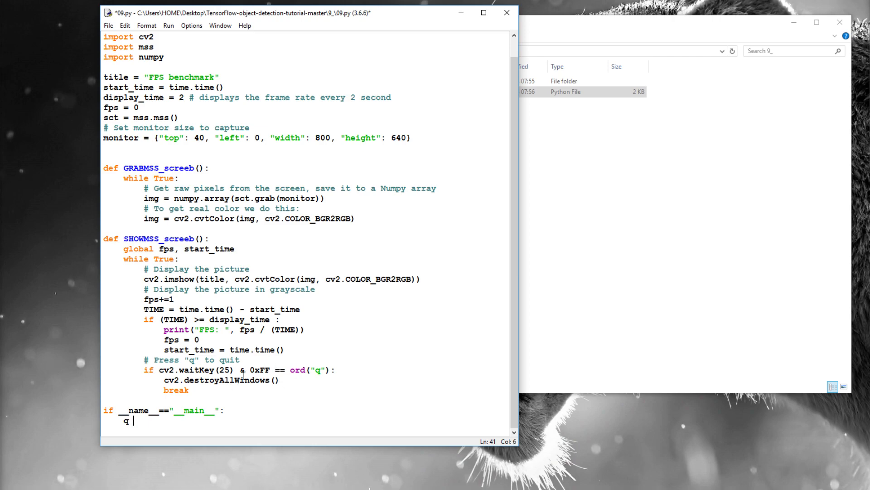
type("=")
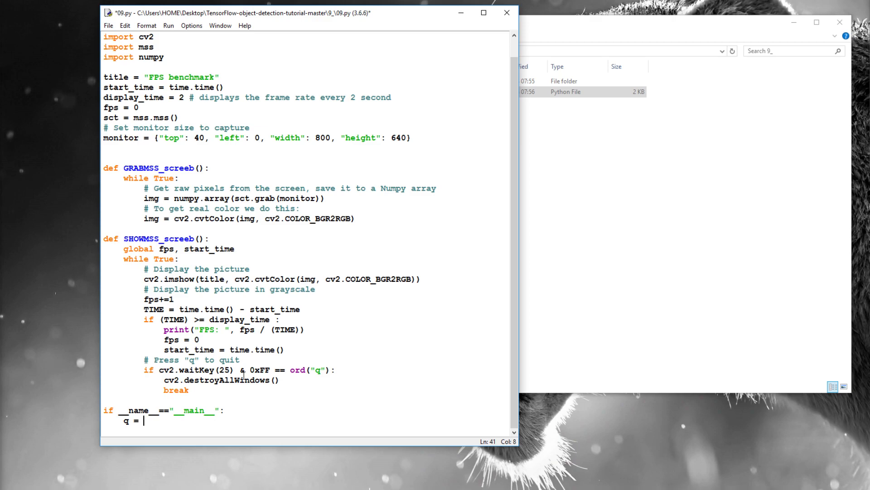
type("multiproce")
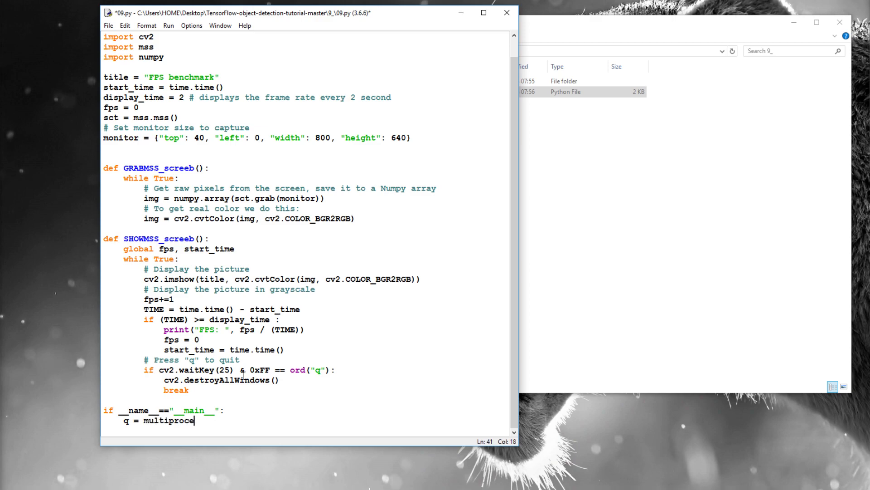
type("ssing")
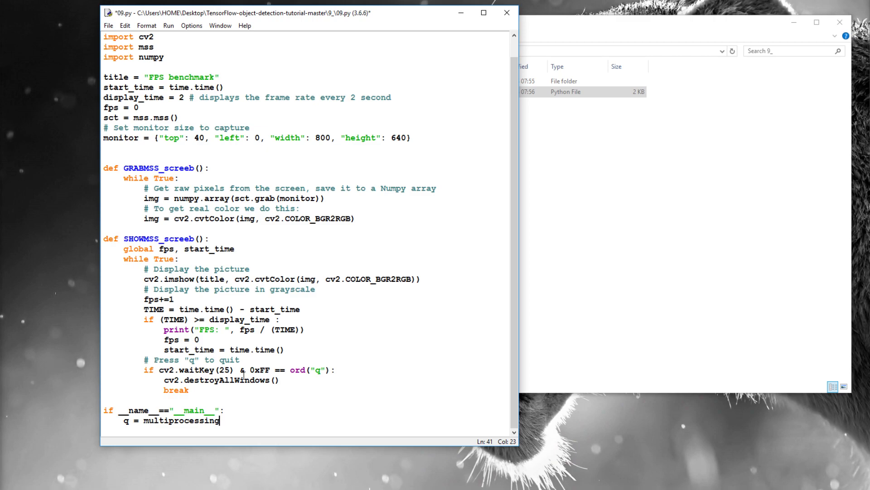
type(".Queu")
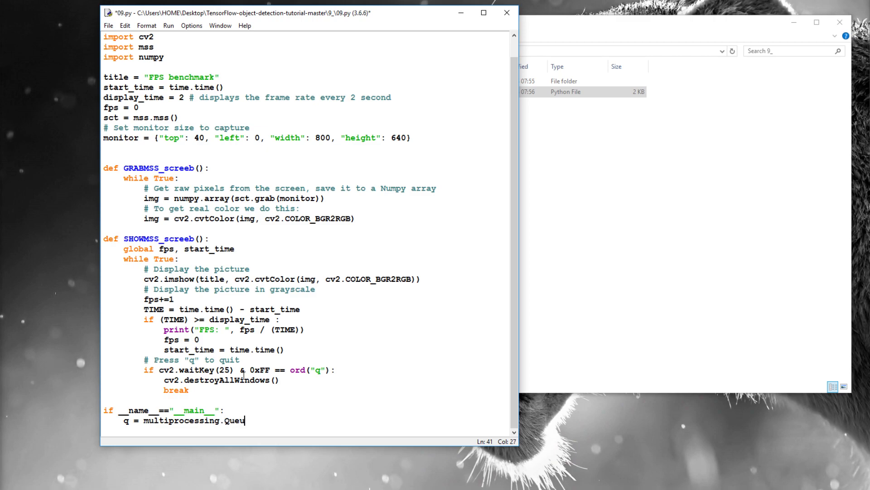
type("()")
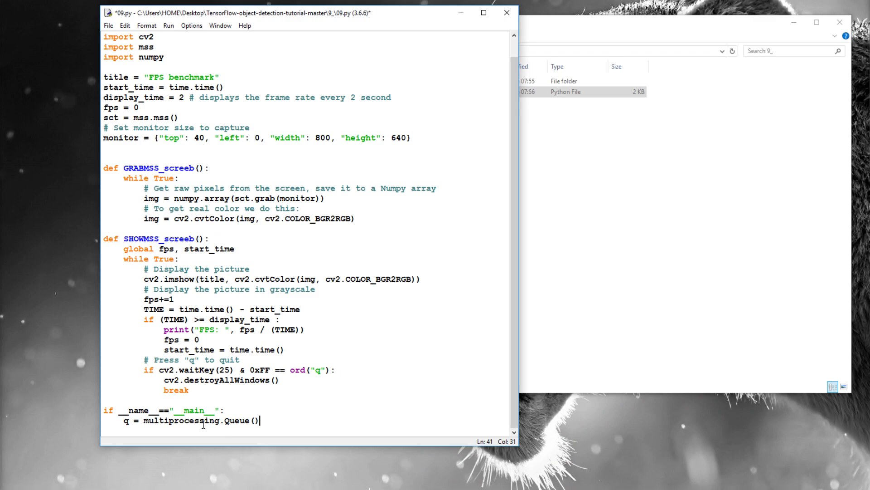
left_click(224, 419)
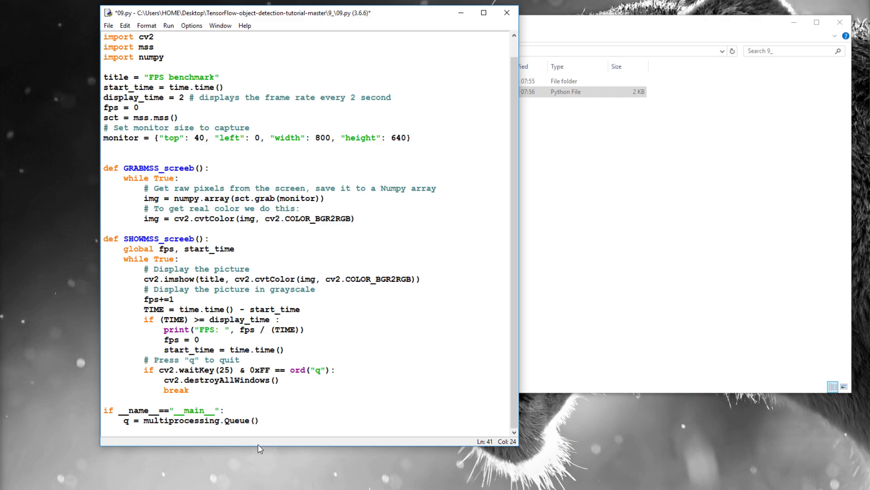
type("Join")
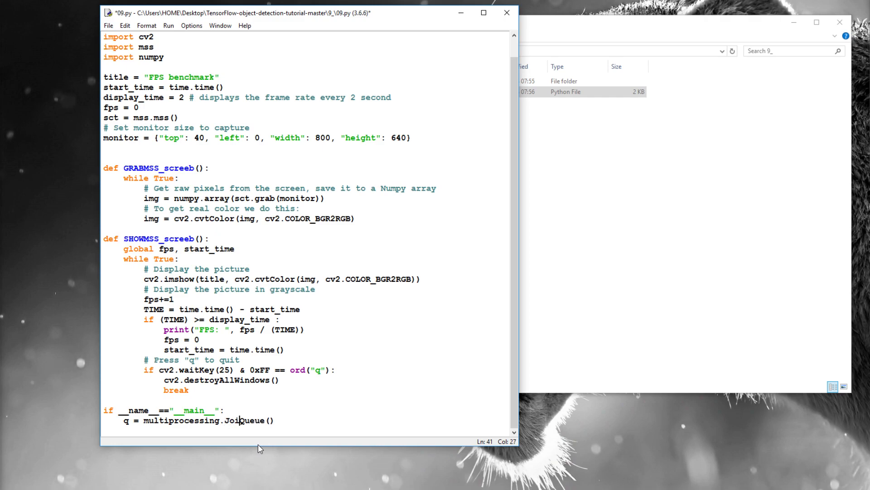
type("nable")
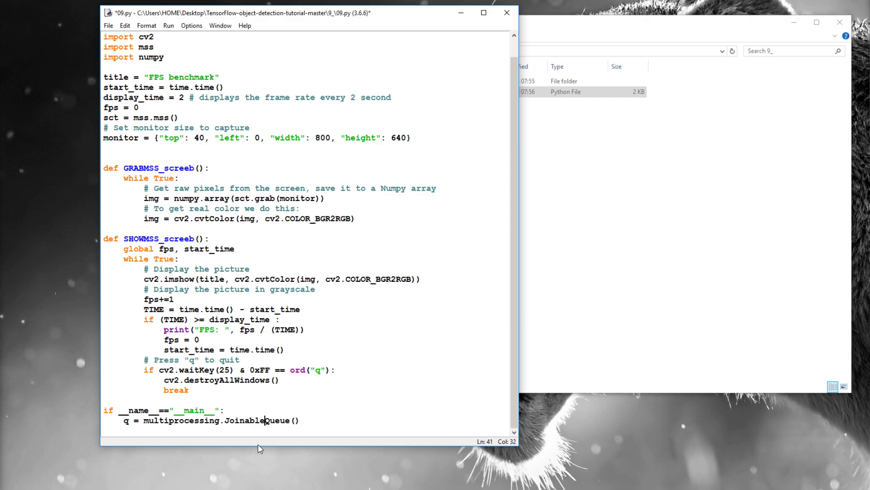
mouse_move(572, 454)
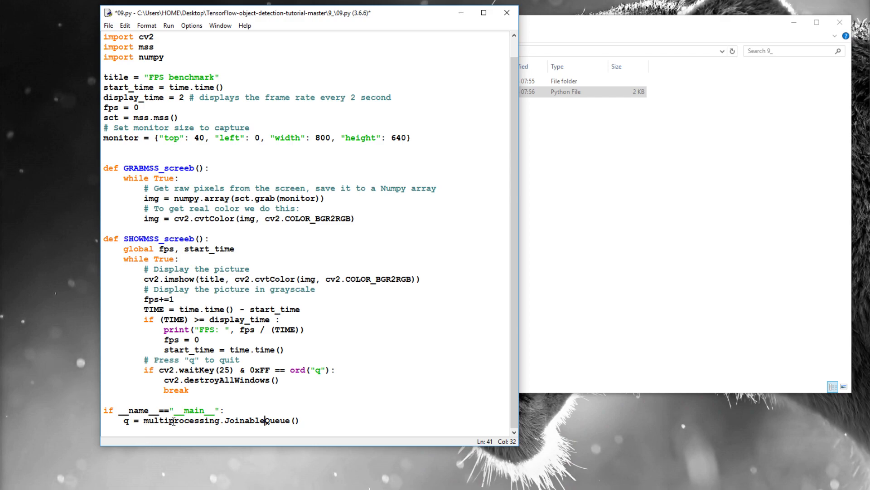
left_click(301, 420)
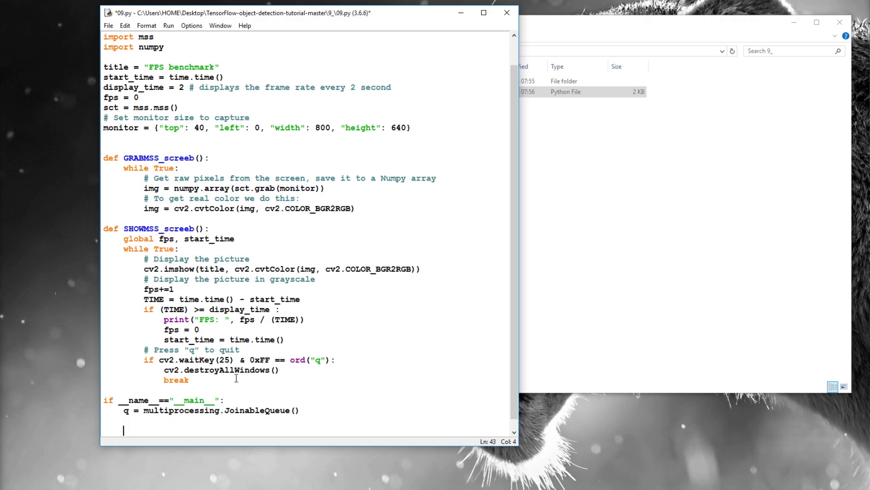
Define p1 and p2 as multiprocessing.Process(target=GRABMSS_screeb, args=(q, )).
type("p1")
type("p")
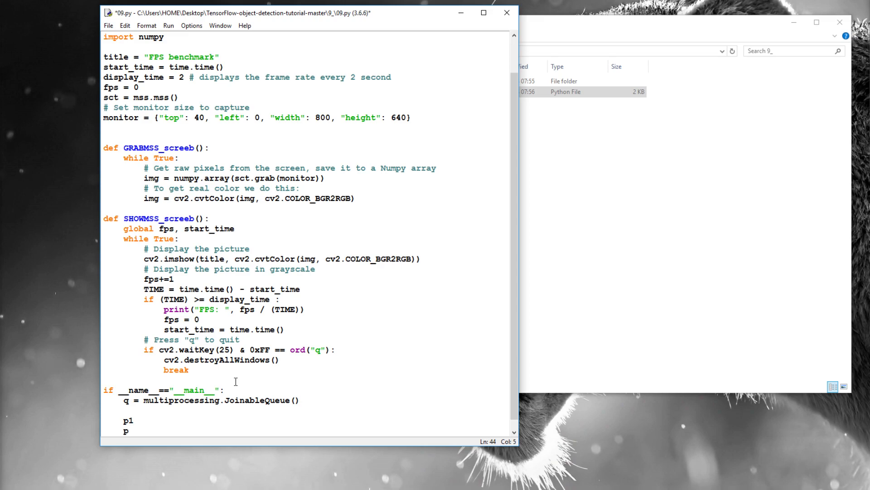
type("2")
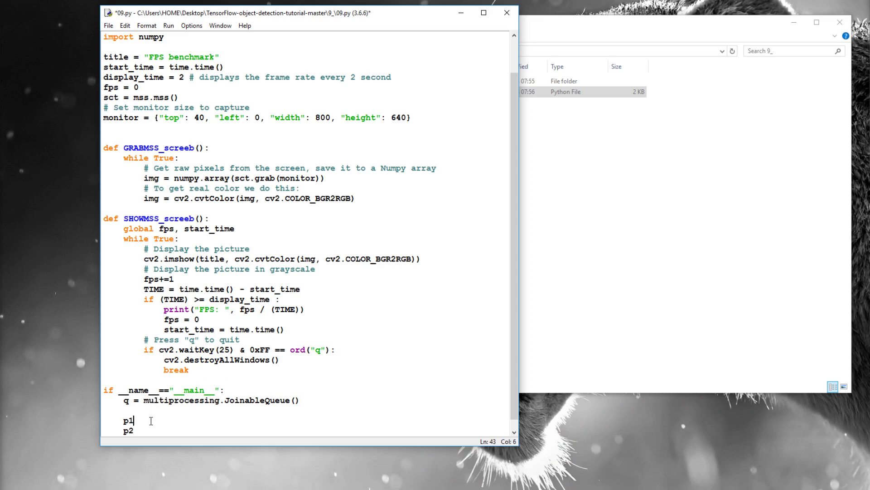
type("= multiprocessing")
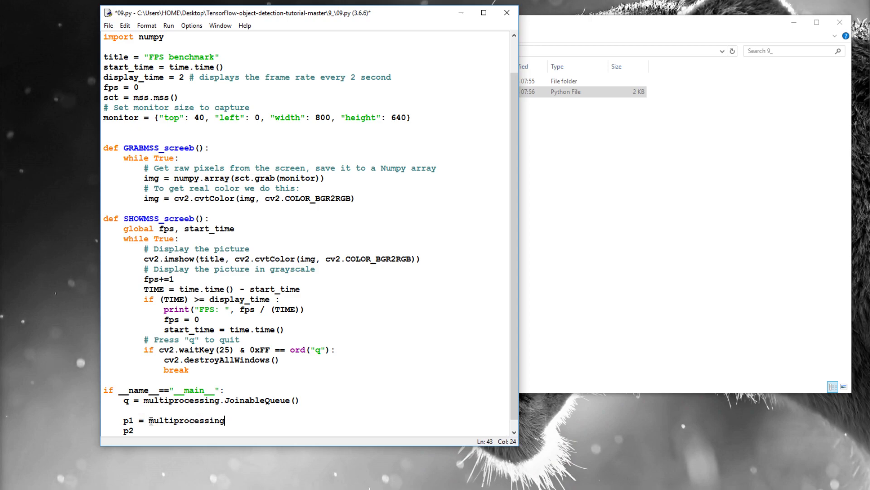
type(".Process(")
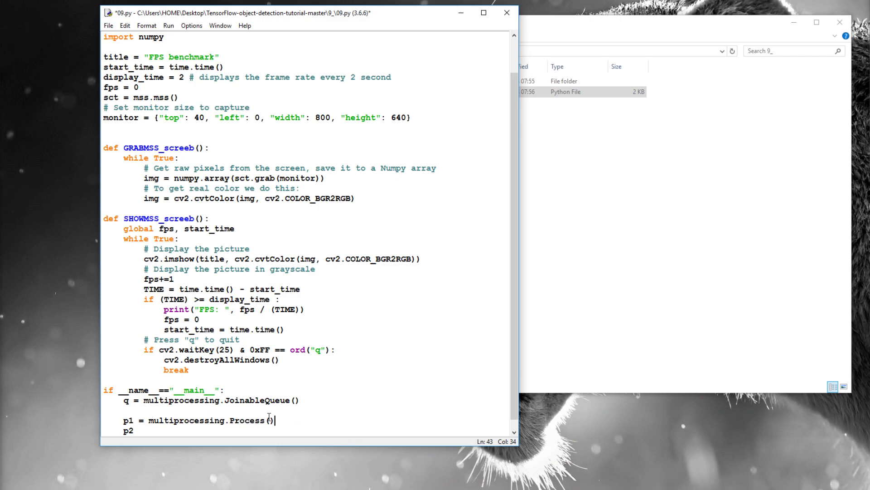
type("target")
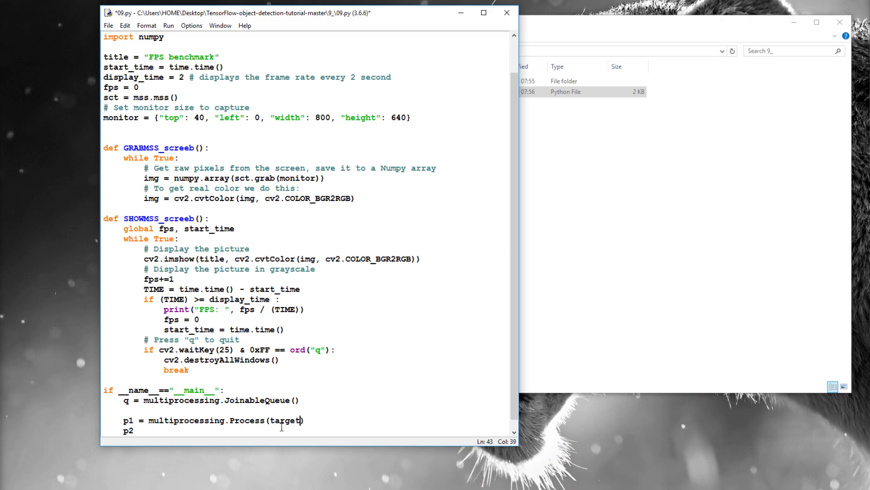
type("=")
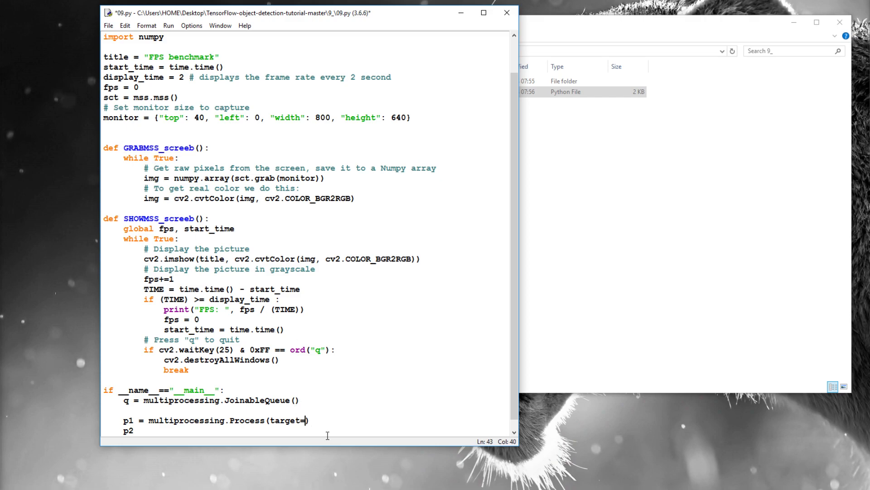
type("GRABMSS_screeb")
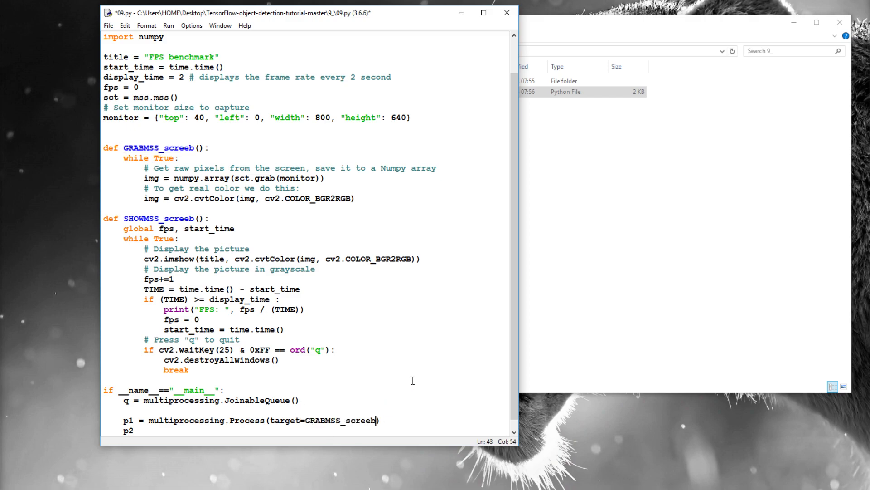
type(",")
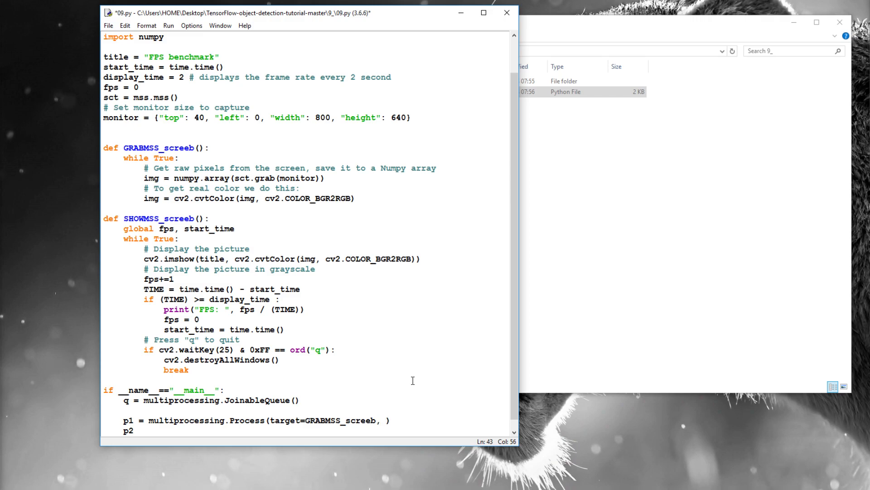
type("()")
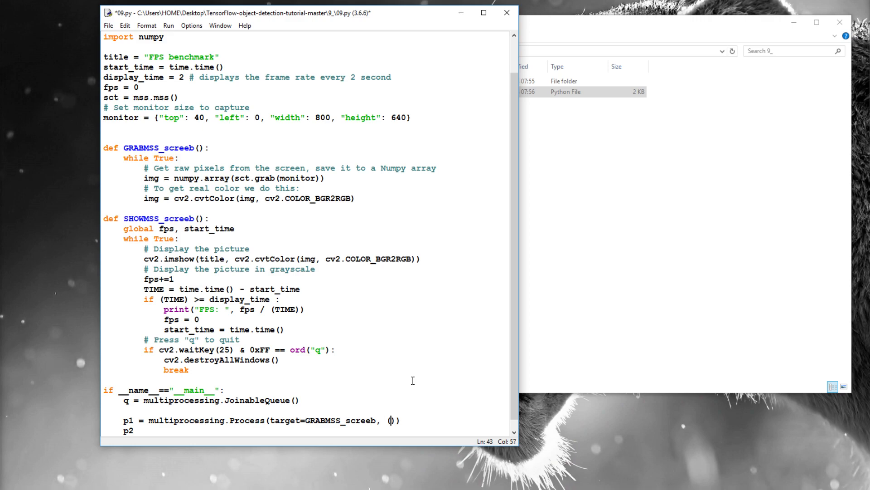
mouse_move(345, 304)
type("q")
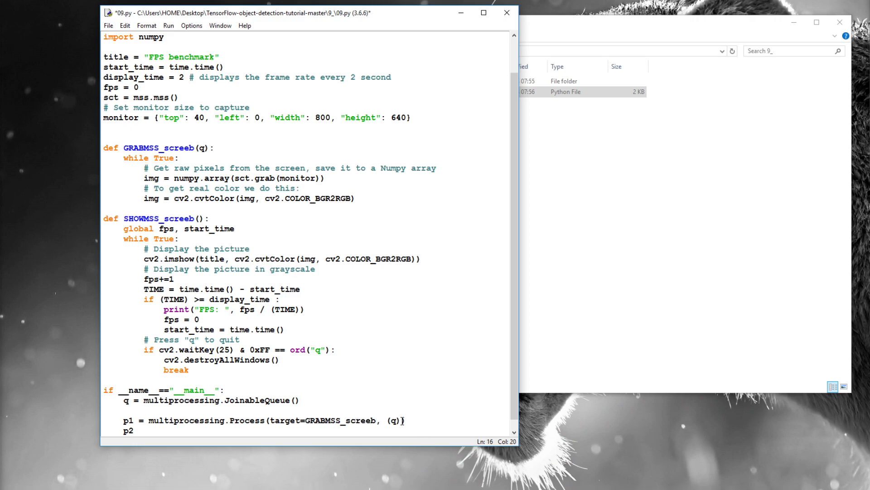
type(",")
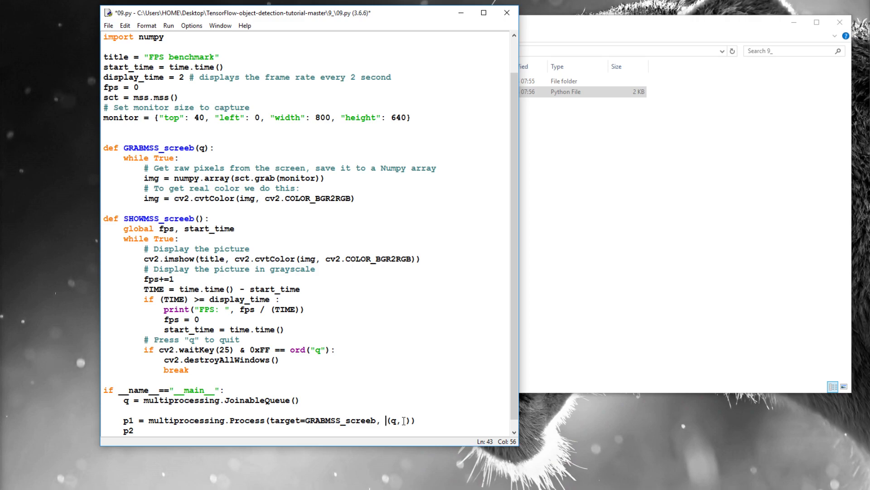
type("args=")
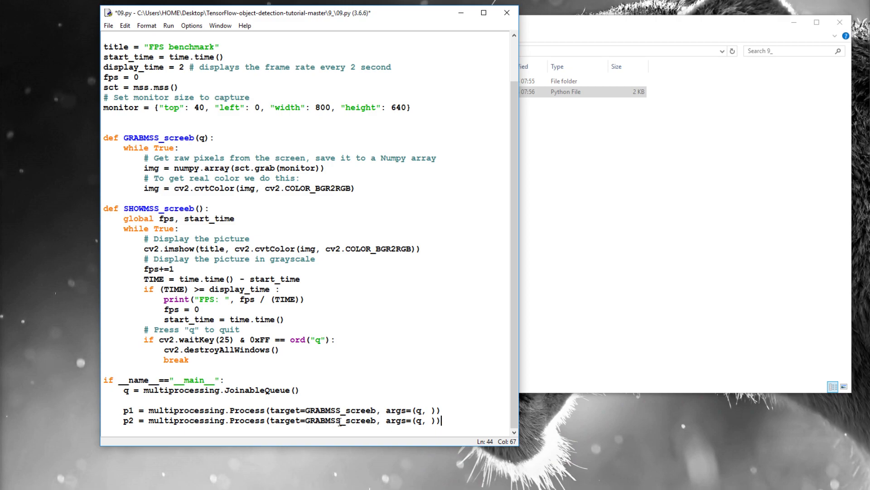
Point p2 at SHOWMSS_screeb and add p1.start() and p2.start() to the main block.
double_click(159, 209)
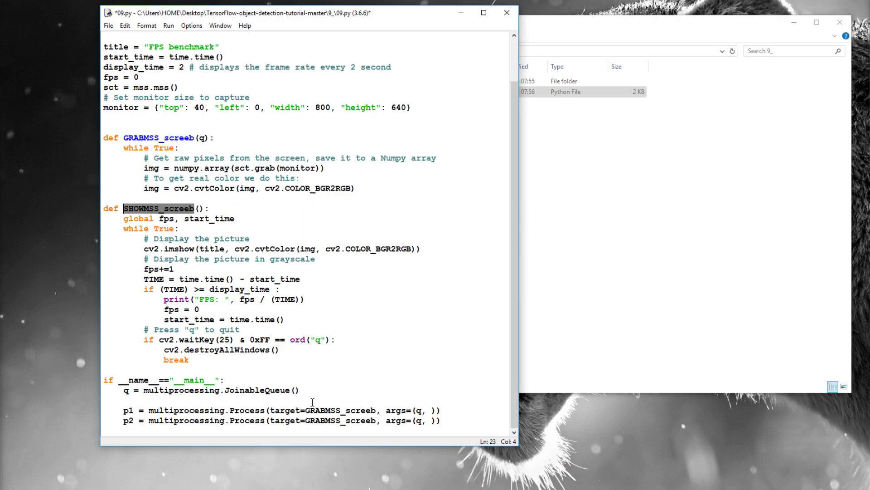
type("SHOWMSS_screeb")
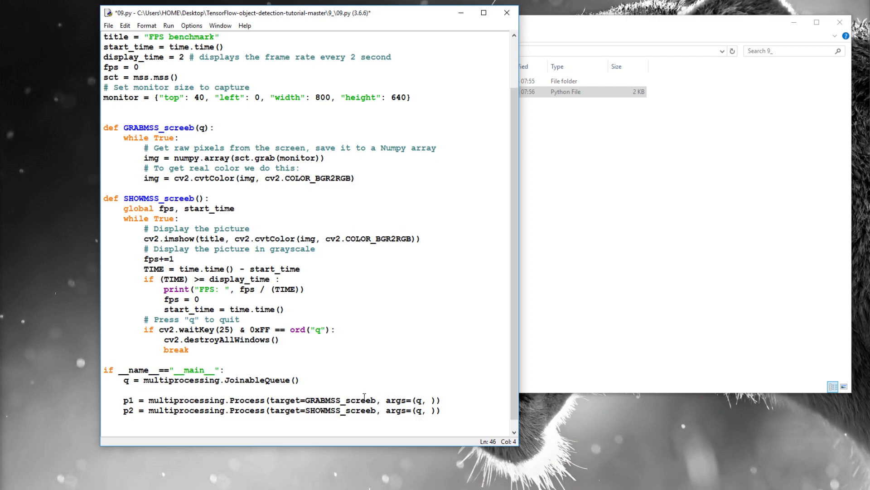
type("p1")
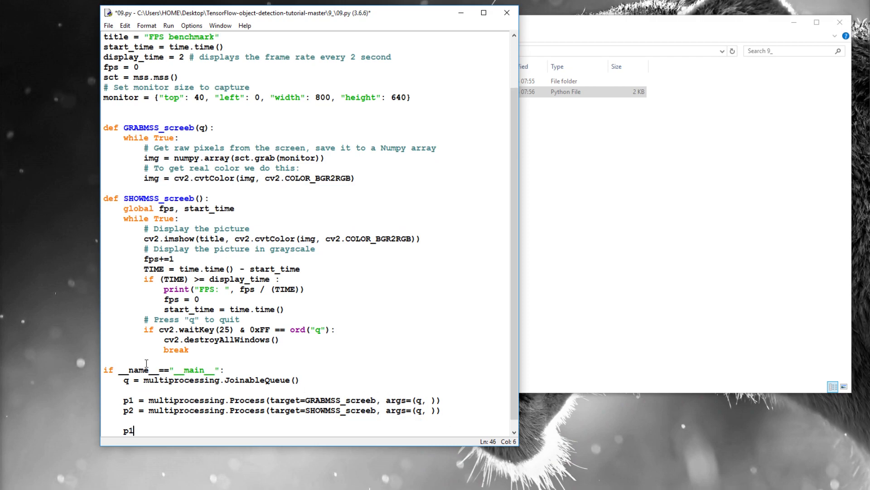
type(".start()")
type("p")
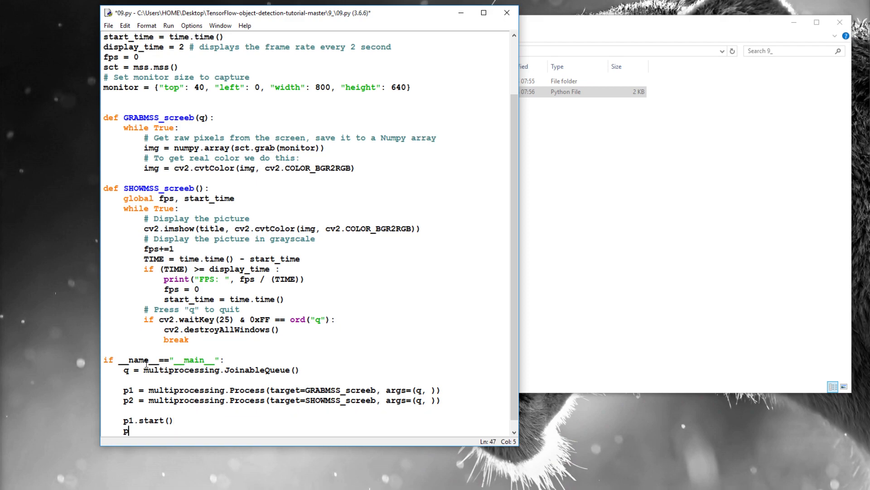
type("2.start")
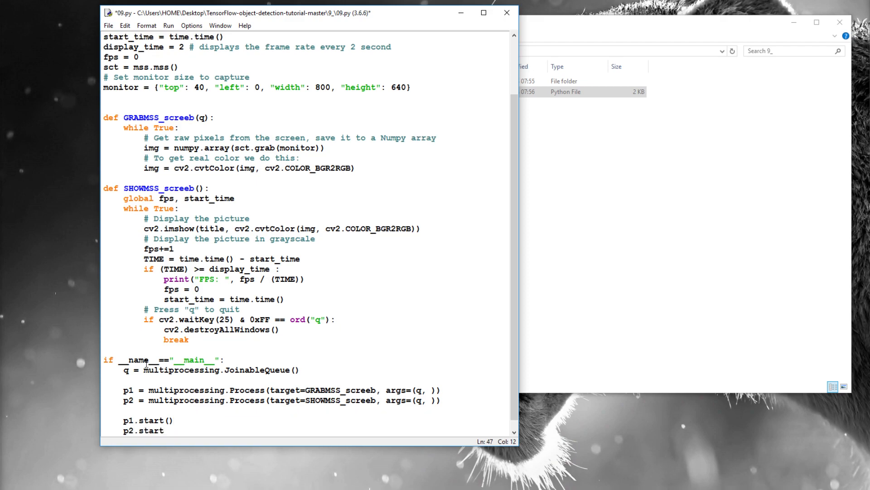
type("()")
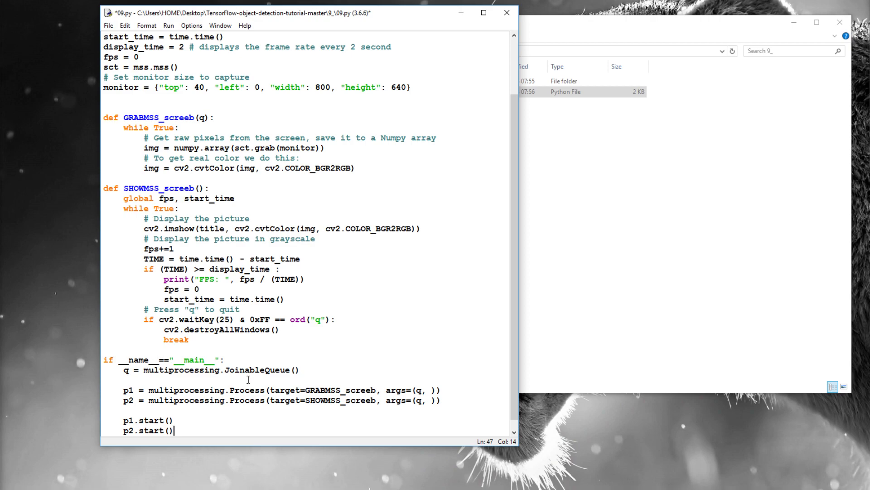
left_click(346, 390)
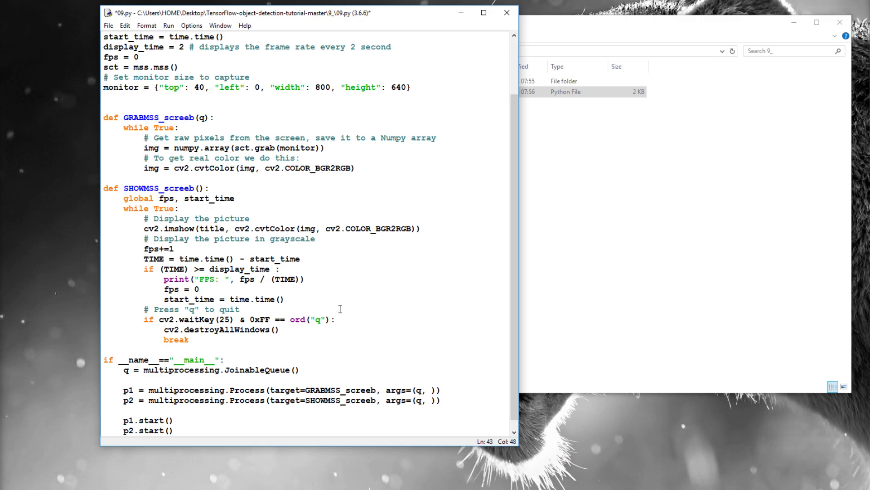
left_click_drag(103, 188, 246, 319)
type("q")
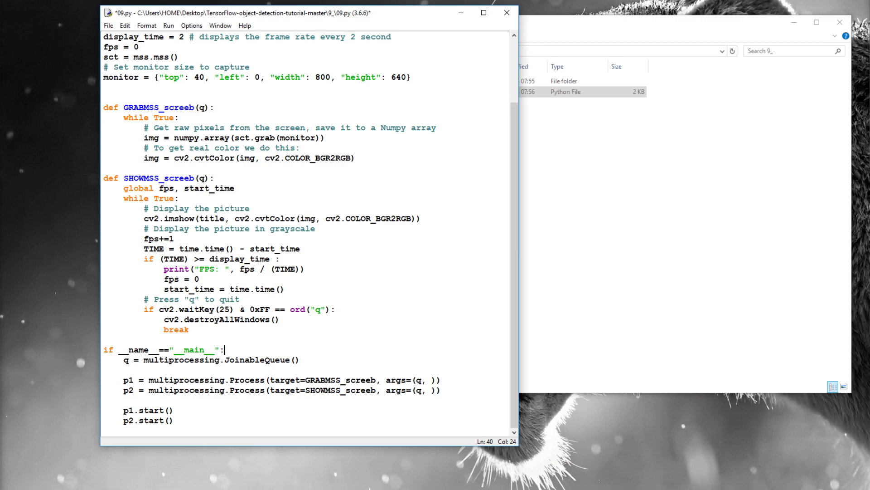
mouse_move(286, 331)
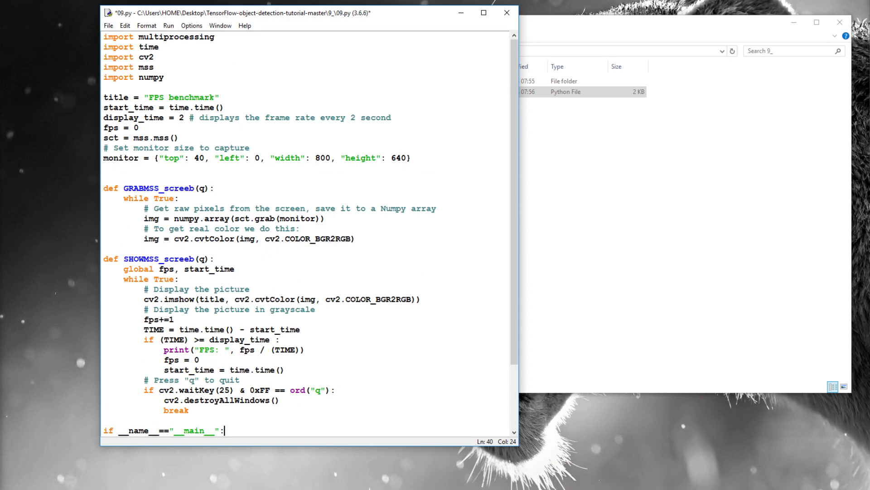
mouse_move(389, 182)
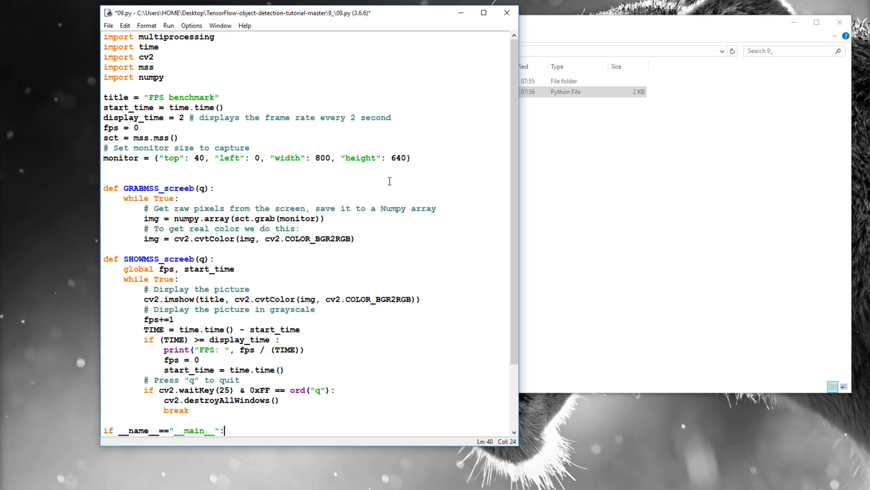
After the cvtColor line in GRABMSS_screeb, add q.put_nowait(img).
left_click(180, 198)
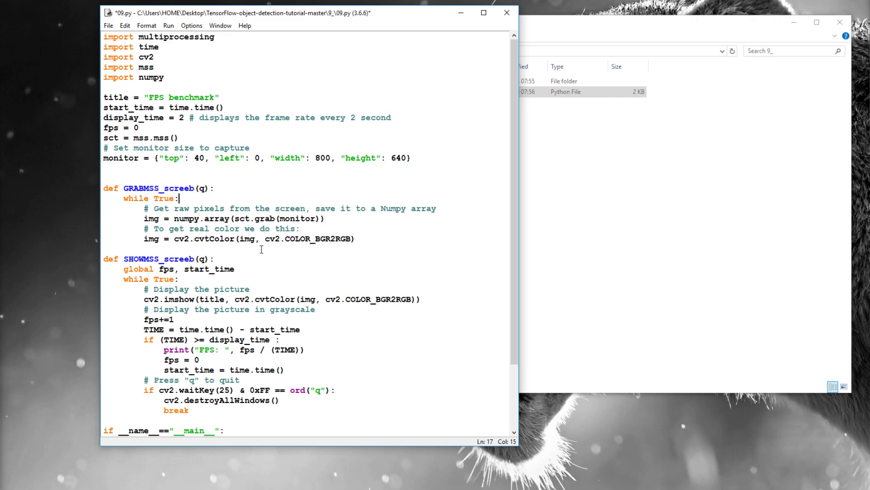
left_click(356, 239)
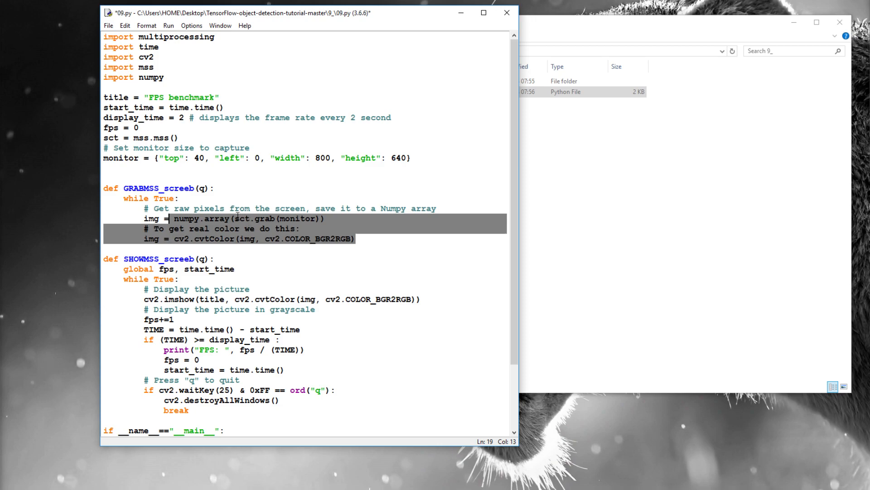
scroll("down", 3)
type("q")
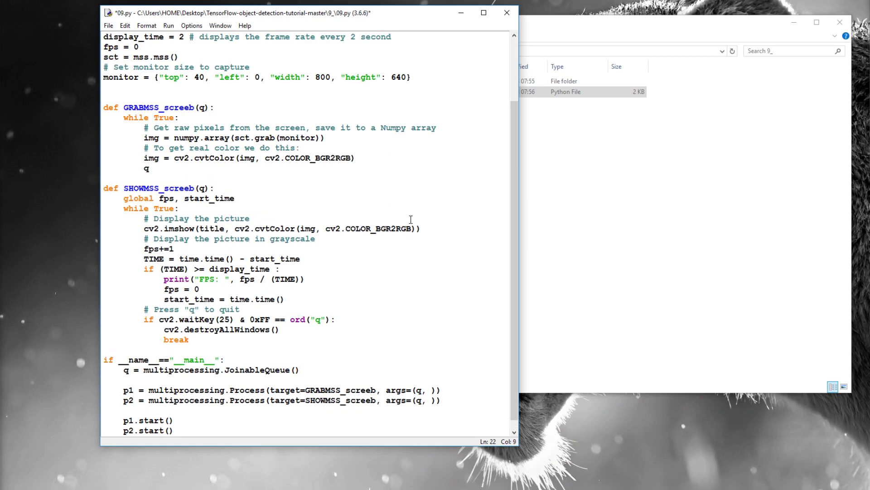
type(".pu")
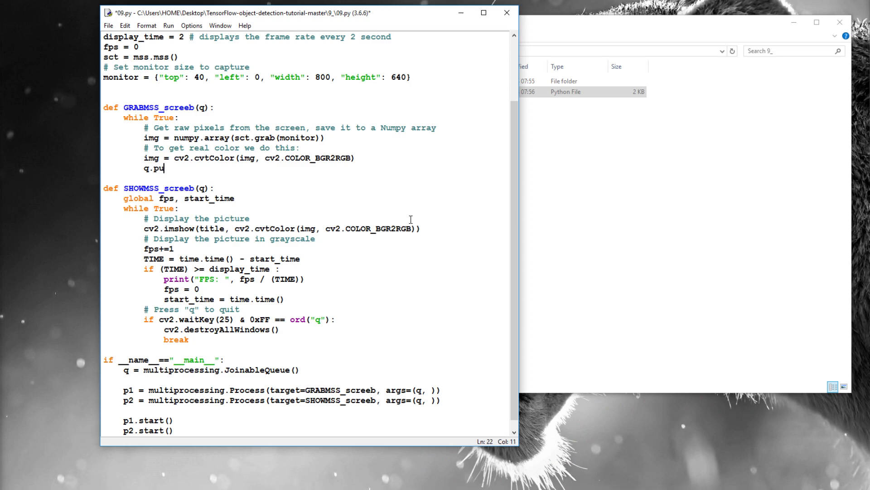
type("t (")
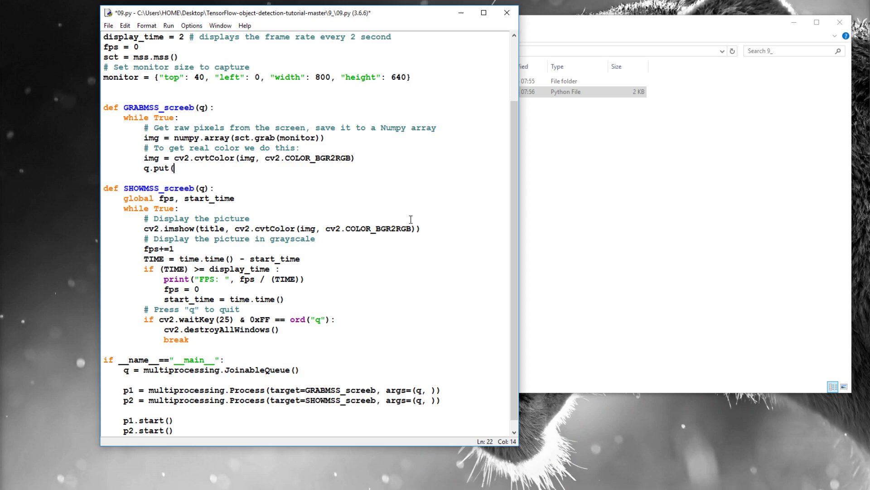
type("img)")
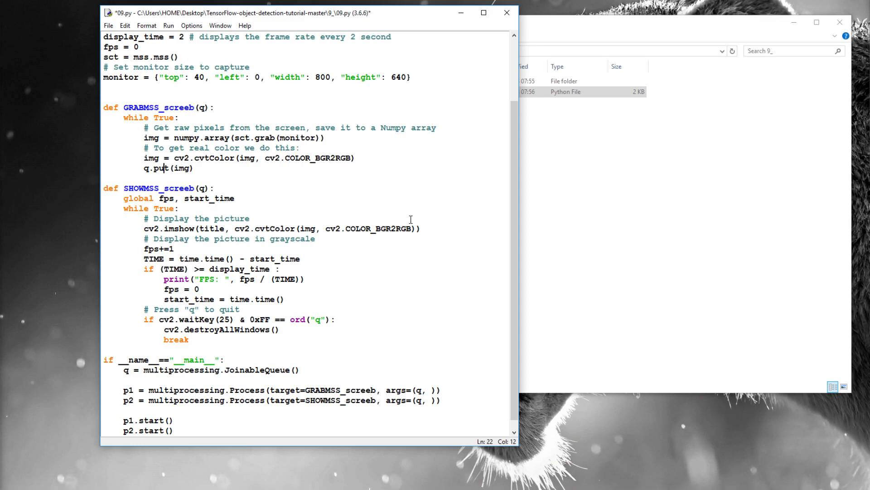
type("_n")
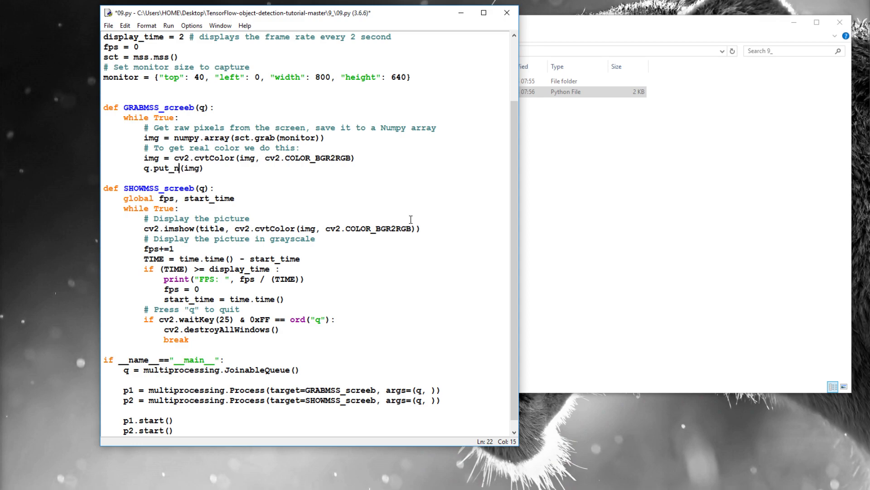
type("owait")
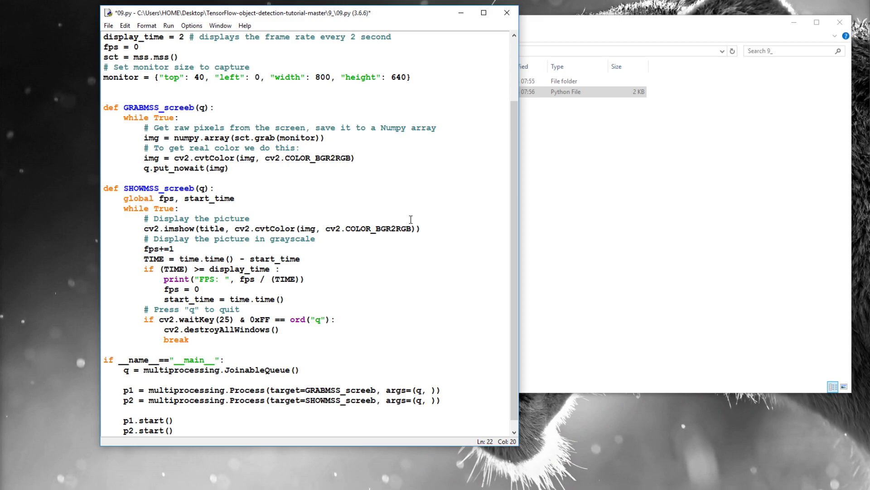
Add q.join() on the next line of the grab loop.
left_click(230, 168)
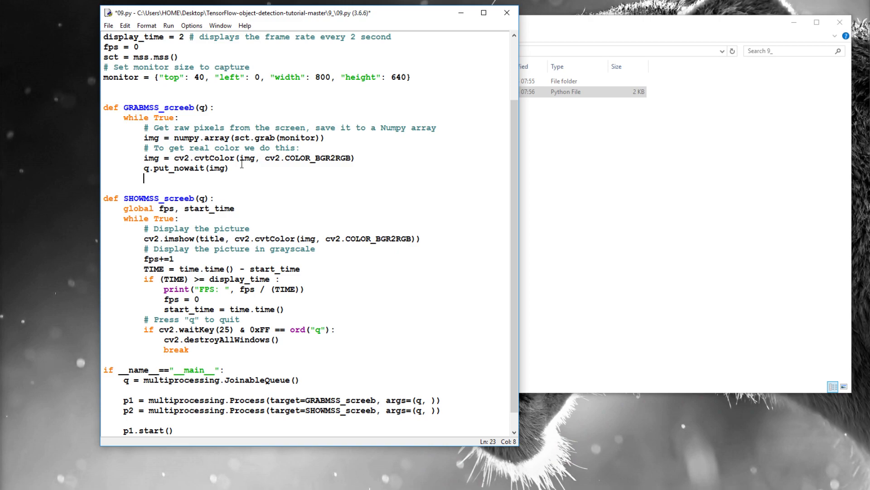
type("q.join")
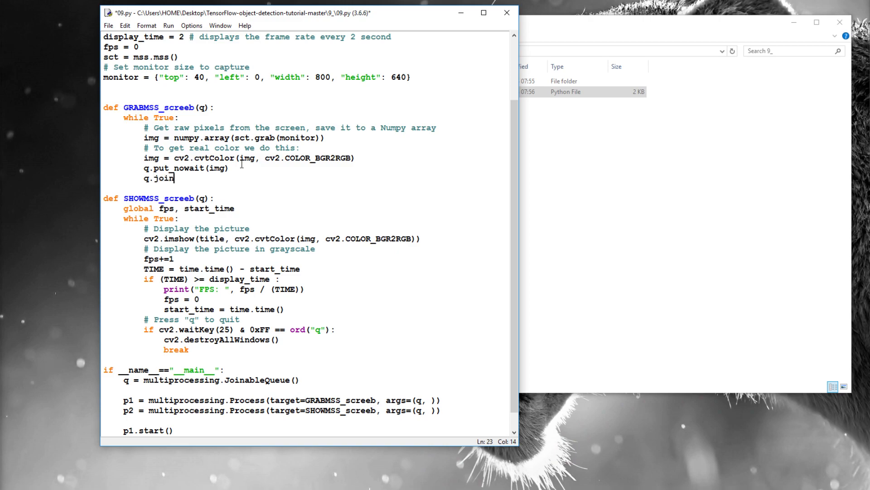
type("()")
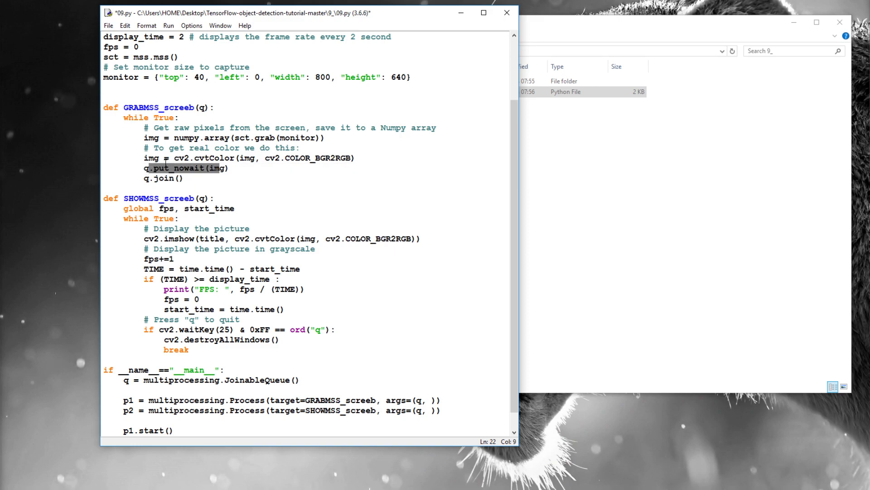
left_click_drag(179, 219, 272, 339)
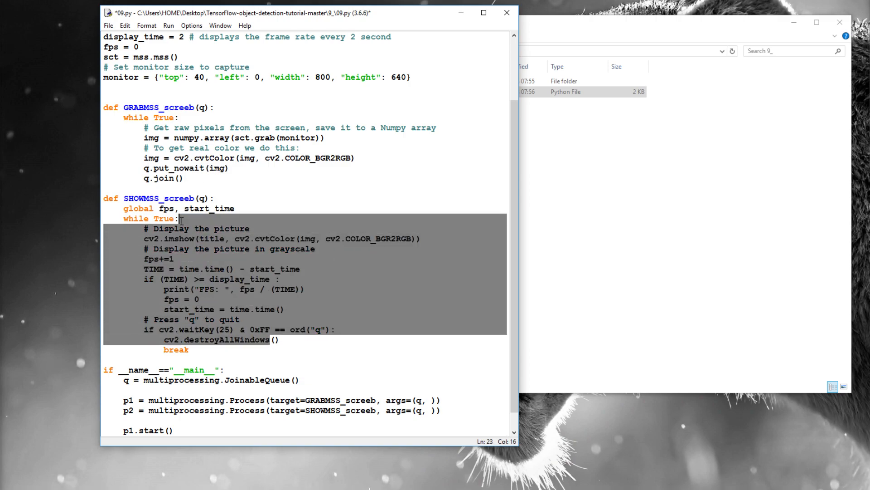
left_click(167, 179)
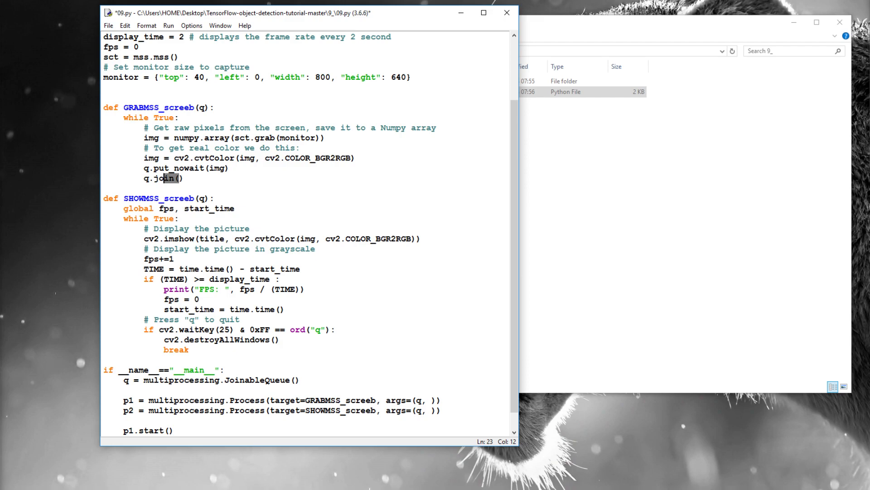
mouse_move(222, 195)
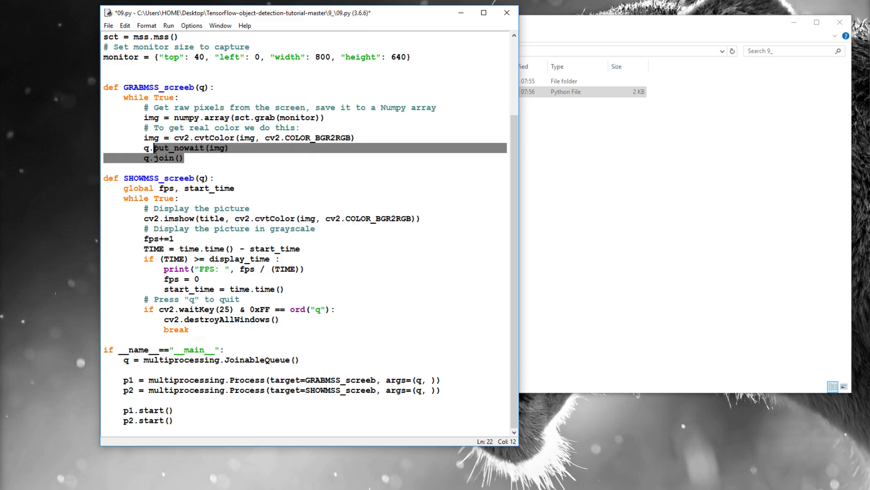
Wrap the display loop body under if not q.empty(): with a blank line beneath it.
left_click(246, 154)
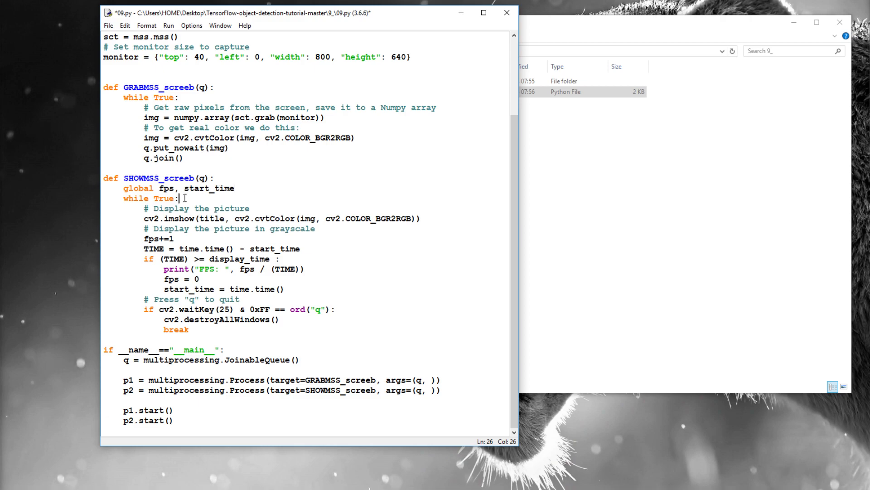
key("enter")
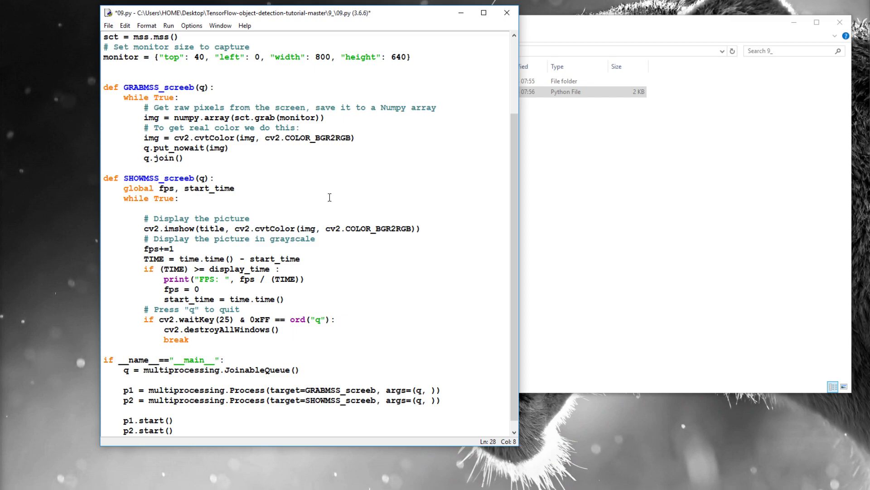
type("if")
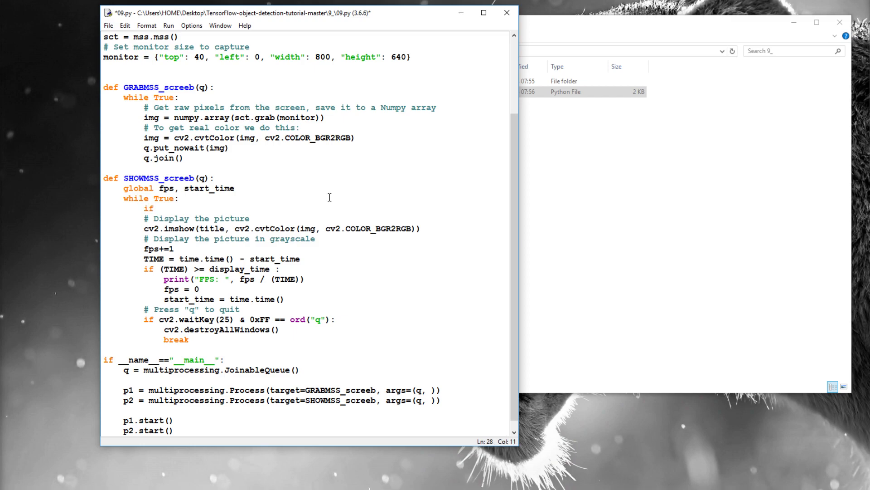
type("not q.em")
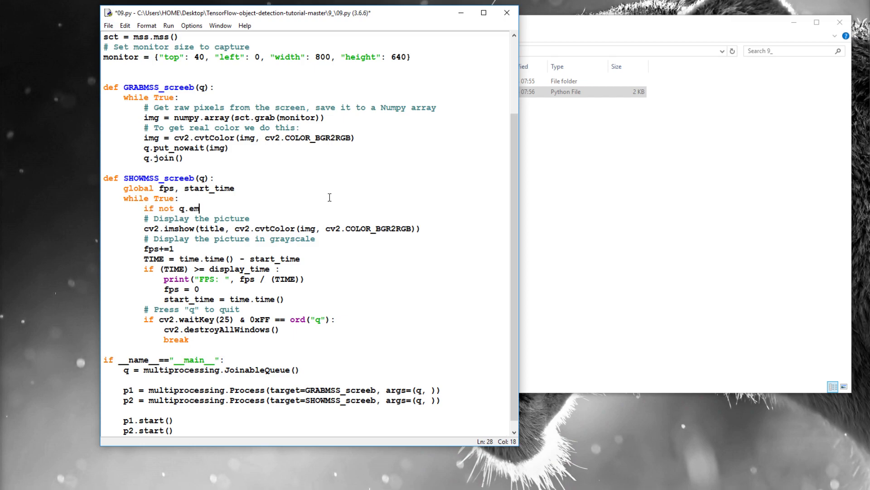
type("py")
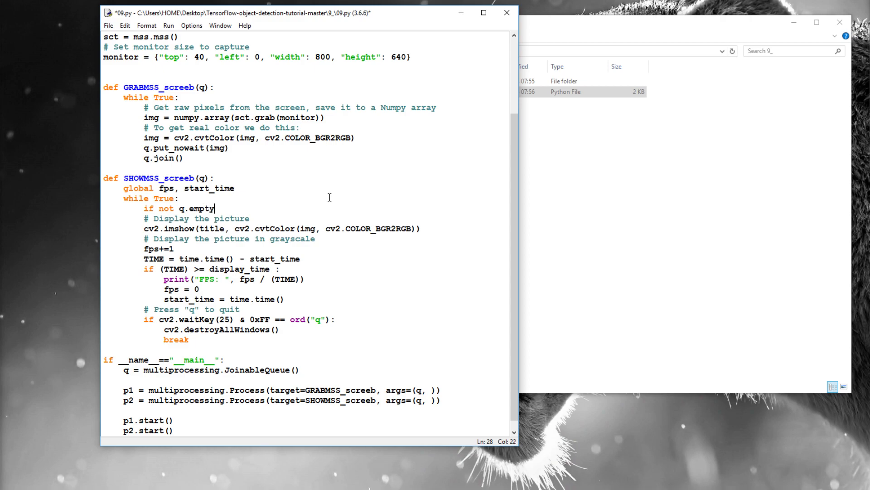
type("():")
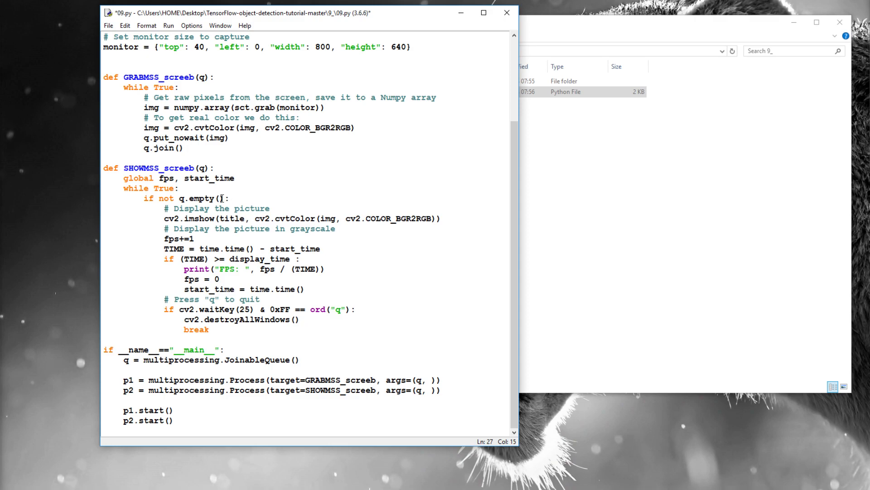
double_click(149, 187)
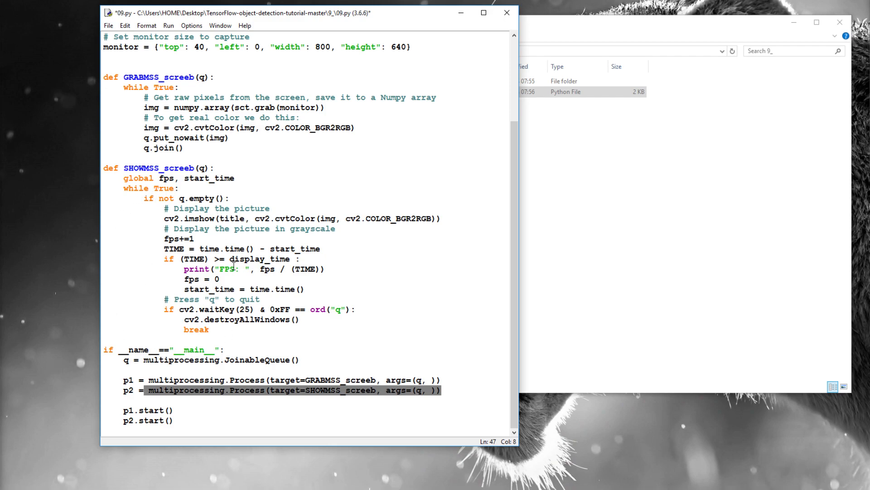
mouse_move(358, 274)
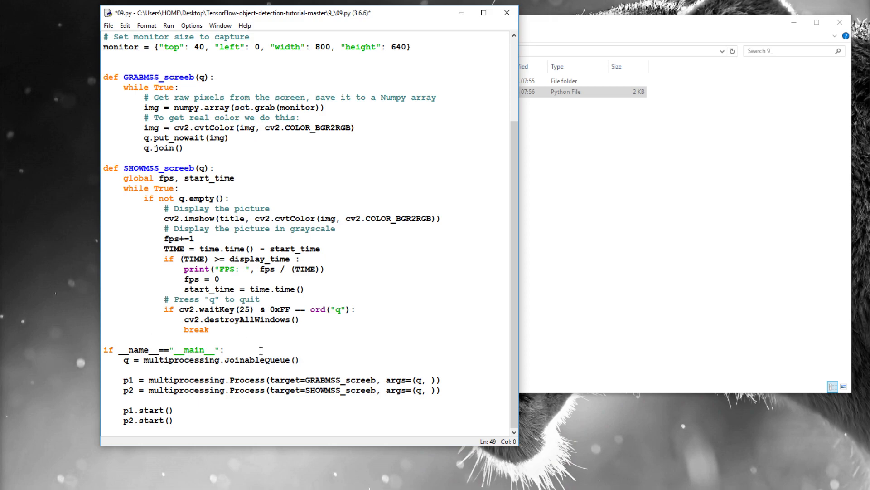
mouse_move(256, 347)
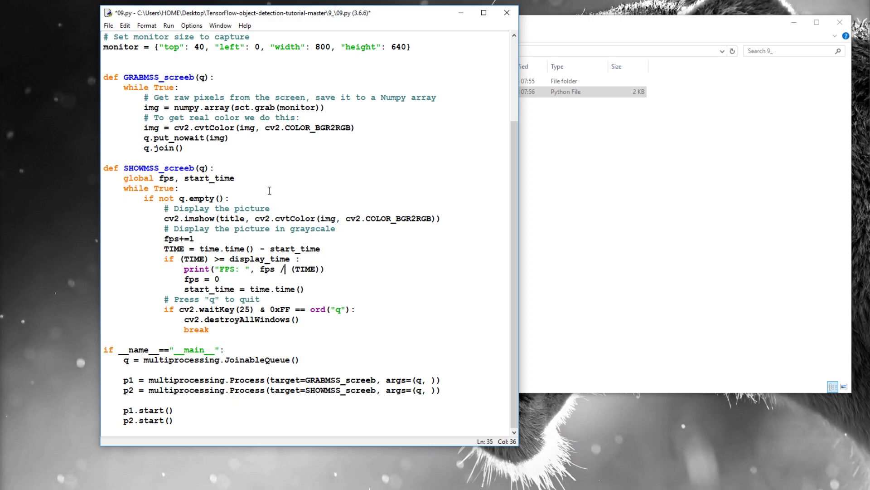
double_click(217, 198)
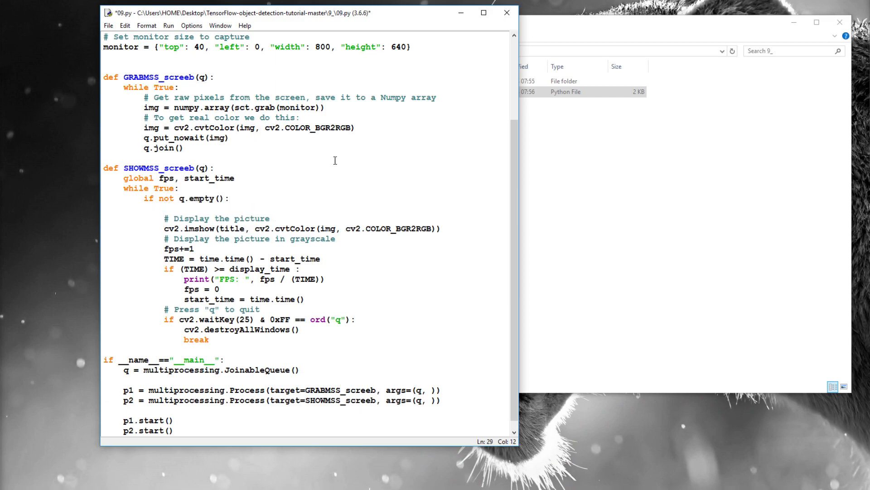
Have SHOWMSS_screeb take each frame with img = q.get_nowait().
type("img =")
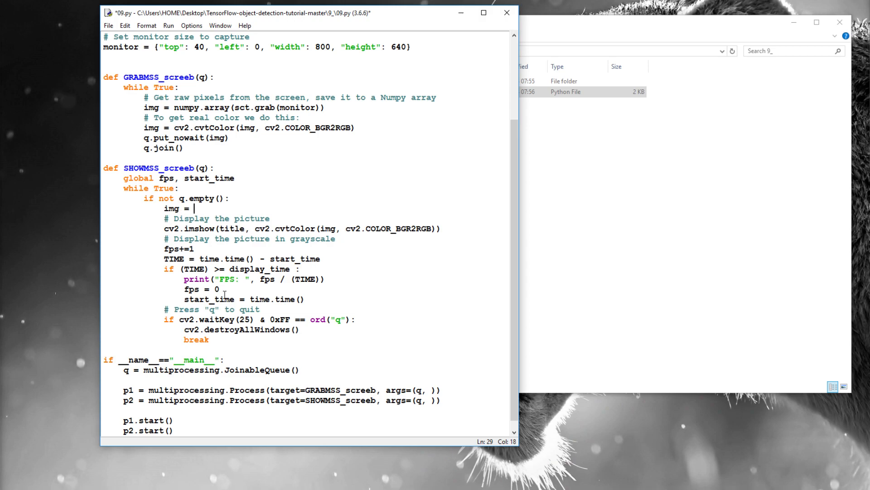
type("q.get")
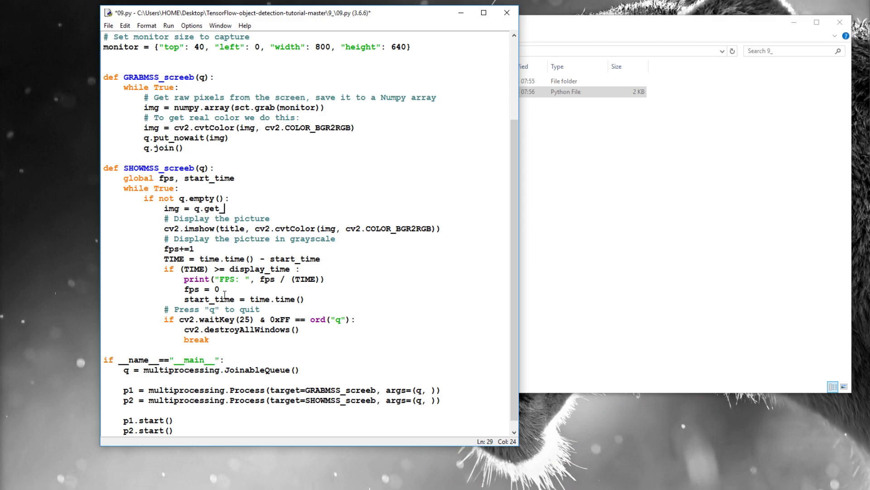
type("_nowait")
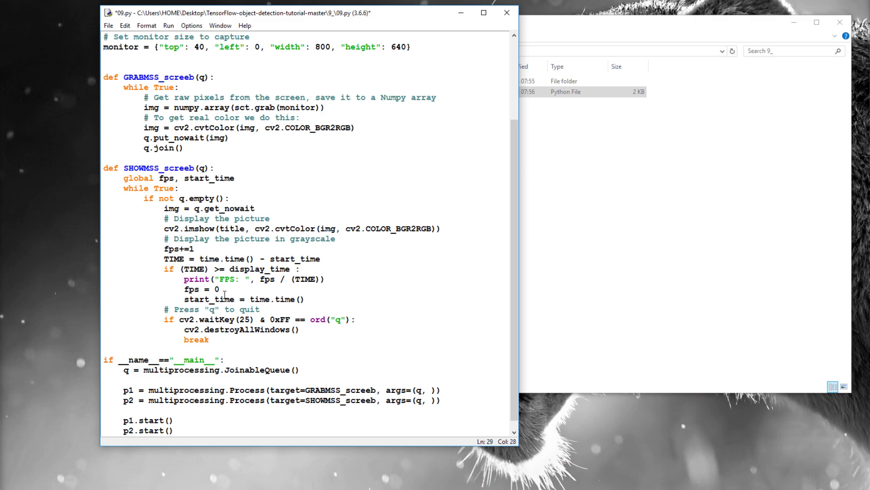
type("(img)")
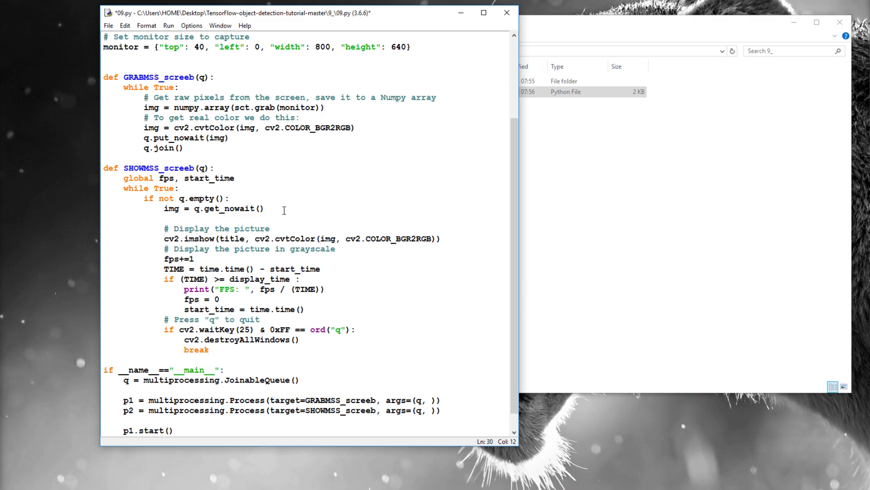
Follow the frame fetch with q.task_done() and save 09.py.
type("q.ta")
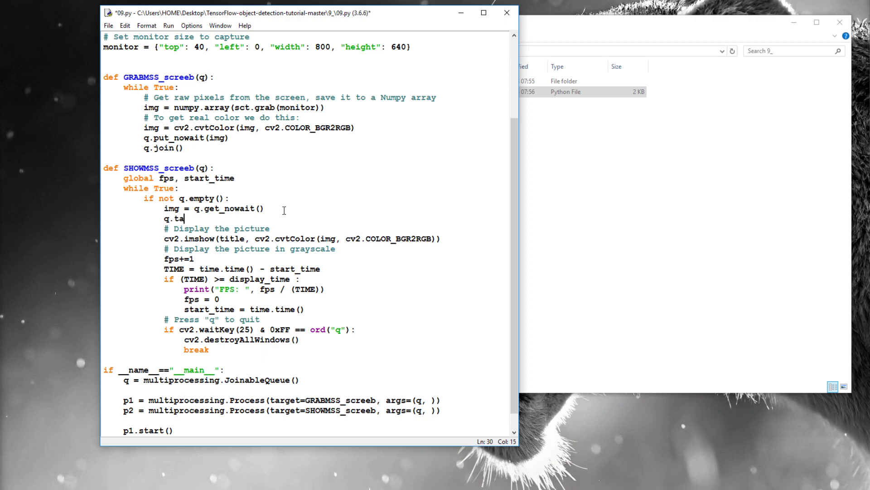
type("sk")
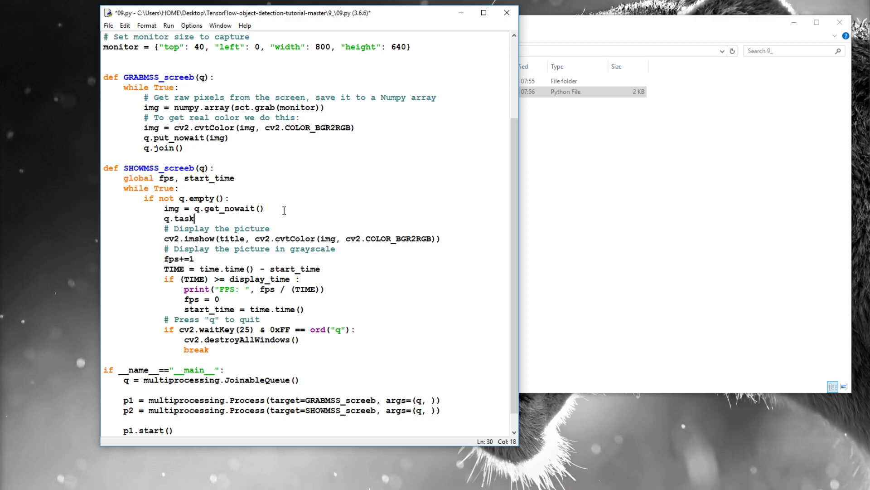
type("_done")
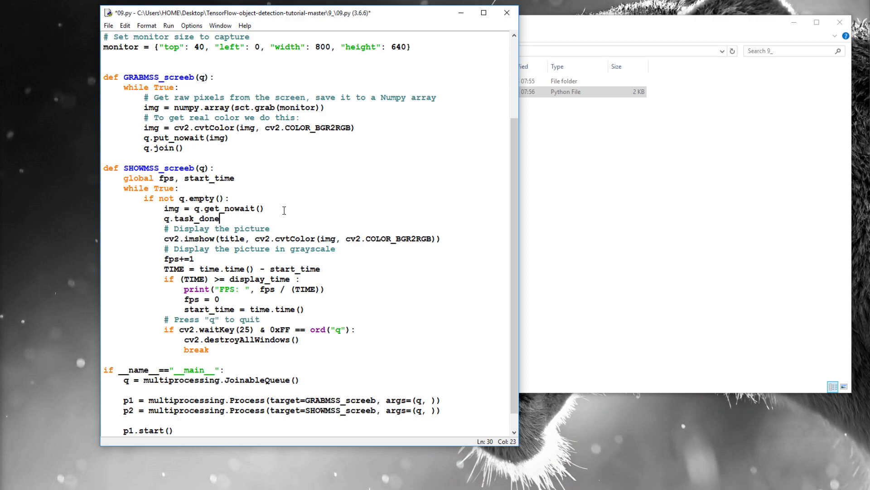
type("()")
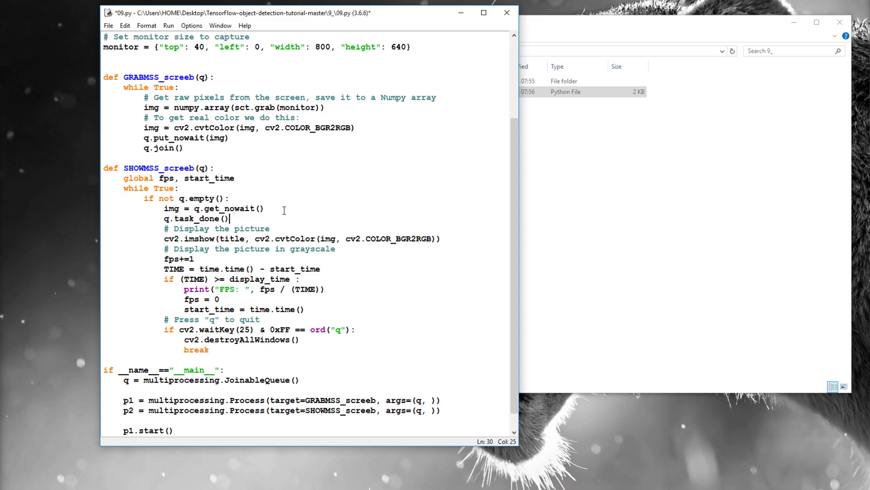
mouse_move(295, 212)
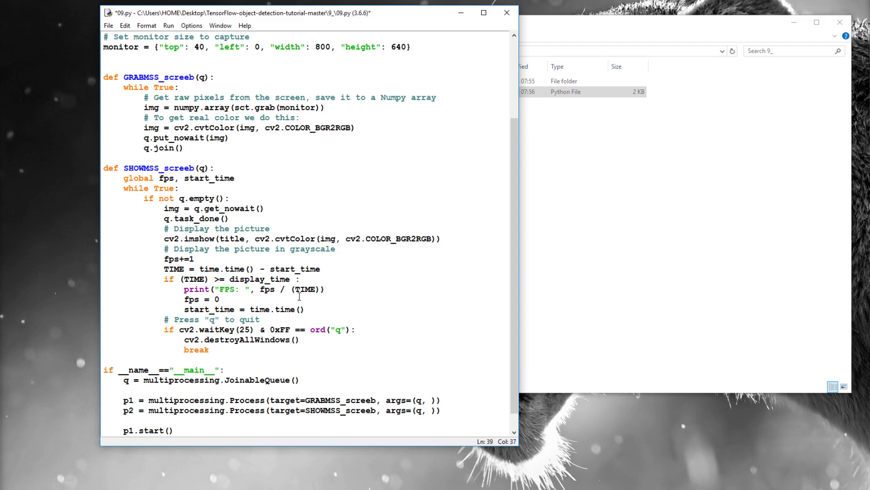
left_click(289, 309)
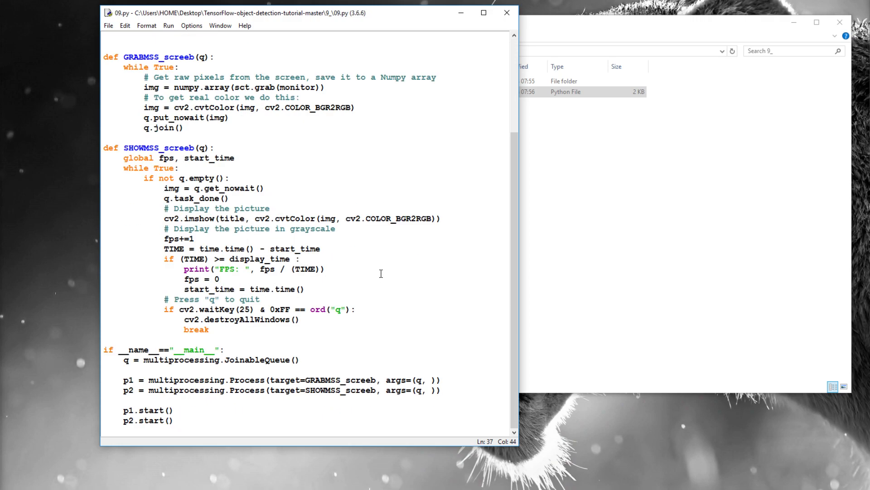
Label the queue and process-creation lines in __main__ with '# creating new processes' comments.
left_click(309, 326)
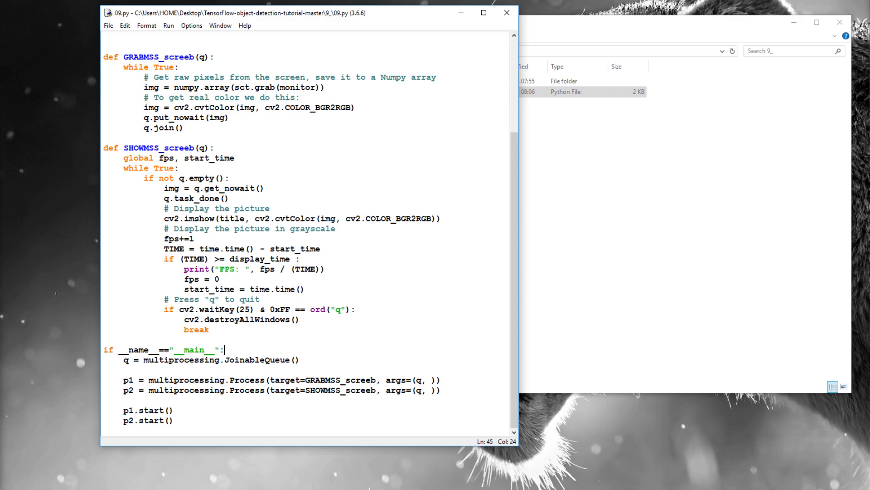
type("#")
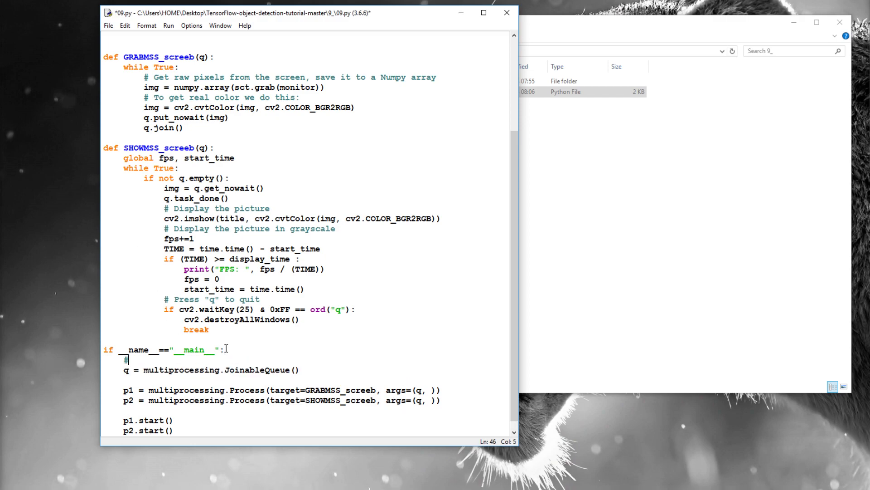
type("crea")
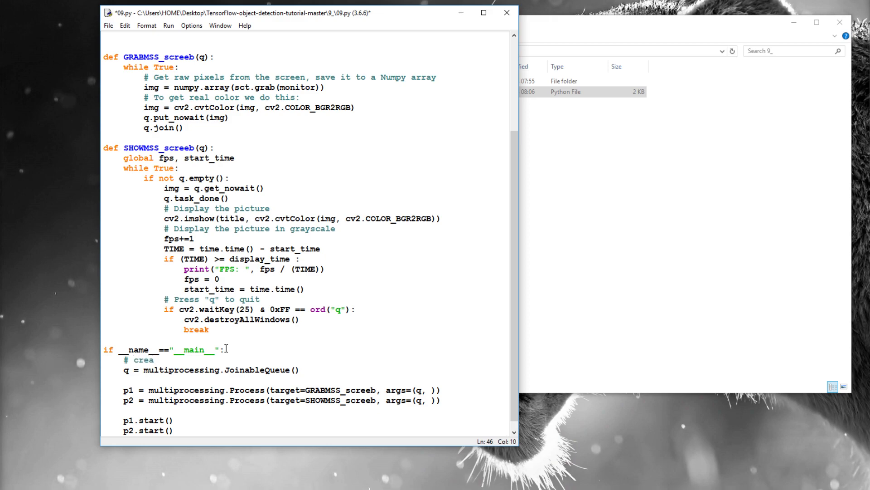
type("ting")
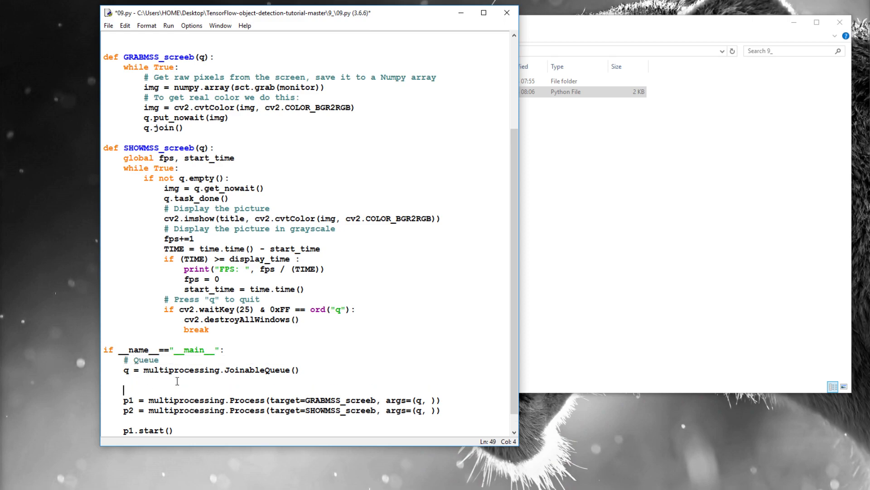
type("# creating new processes")
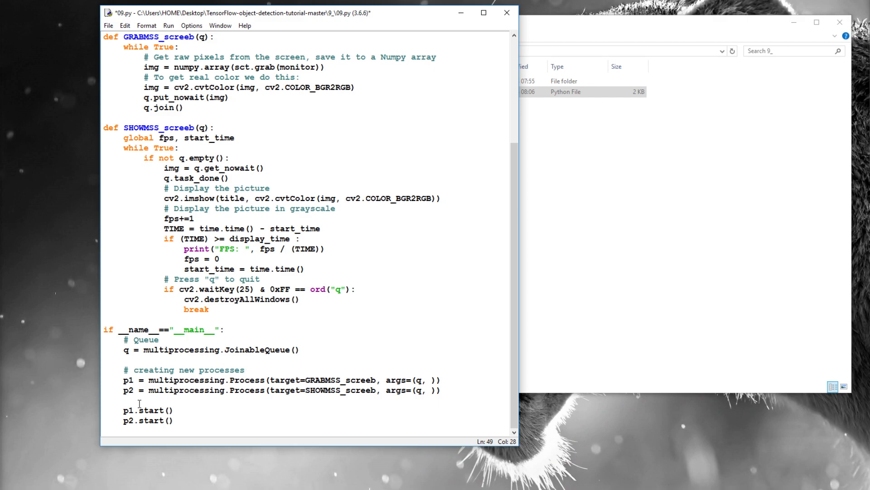
Add a '# starting our processes' comment above the starts, save, and bring up the 9_ folder.
key("enter")
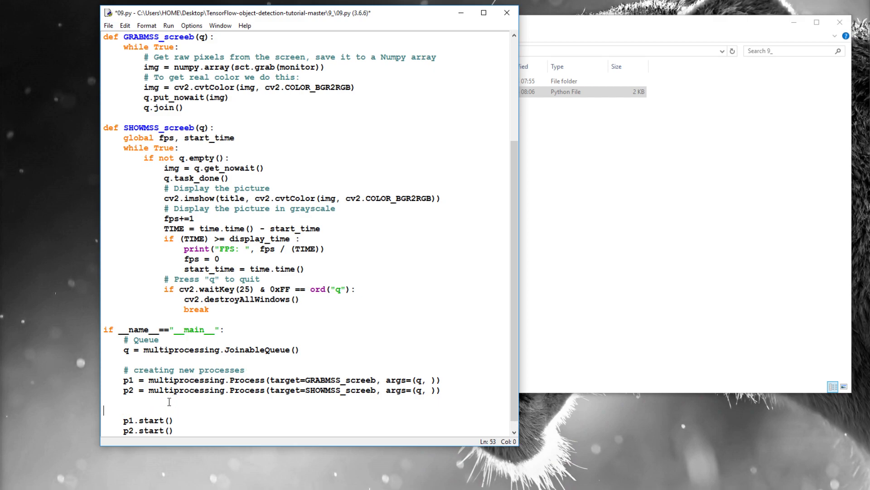
type("# star")
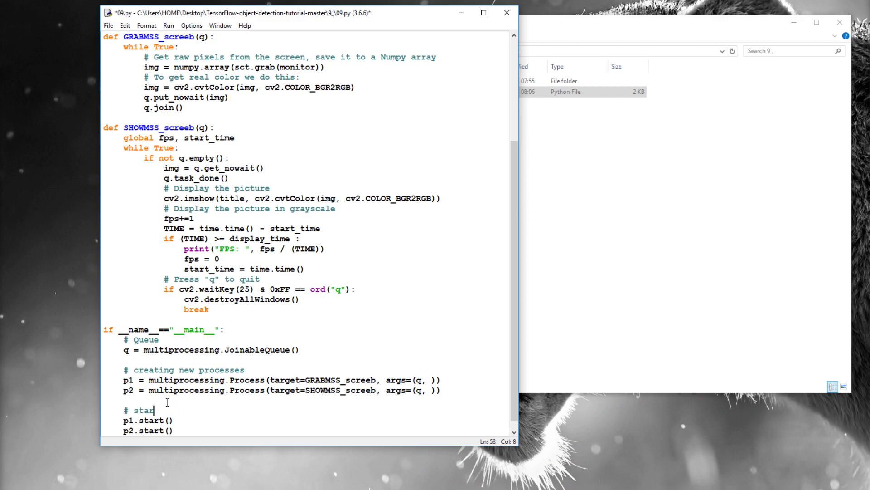
type("ting our processes")
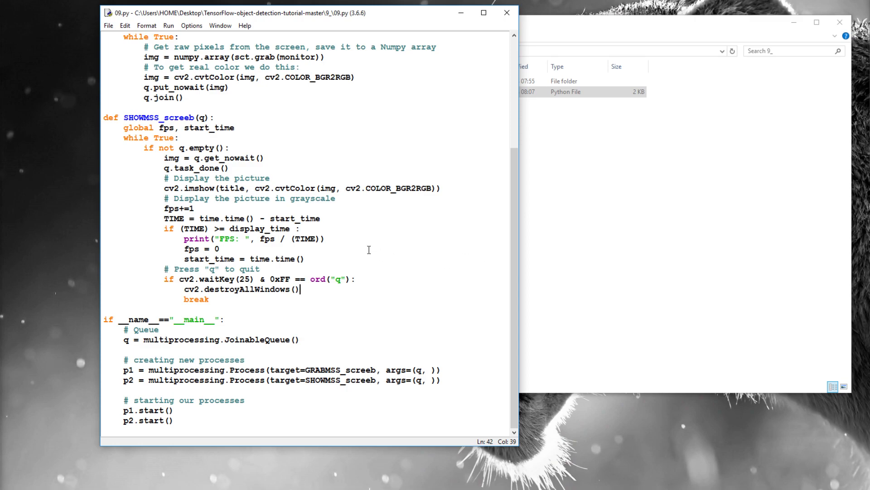
mouse_move(443, 189)
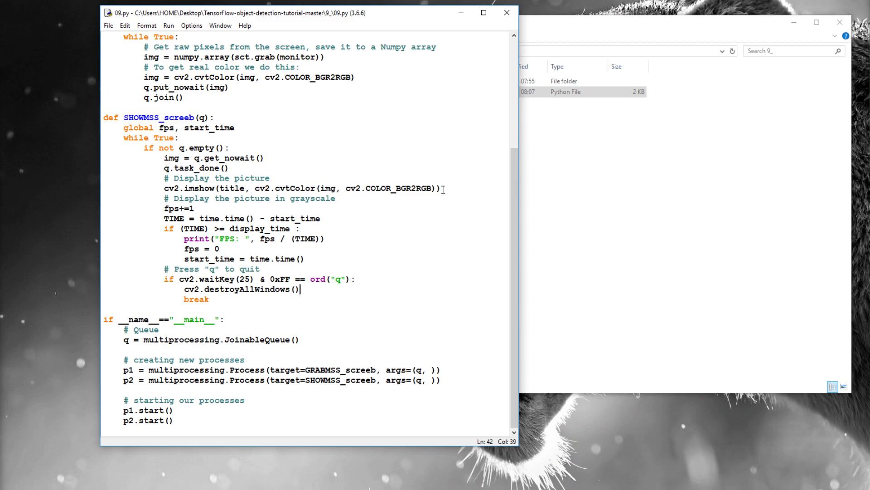
mouse_move(168, 26)
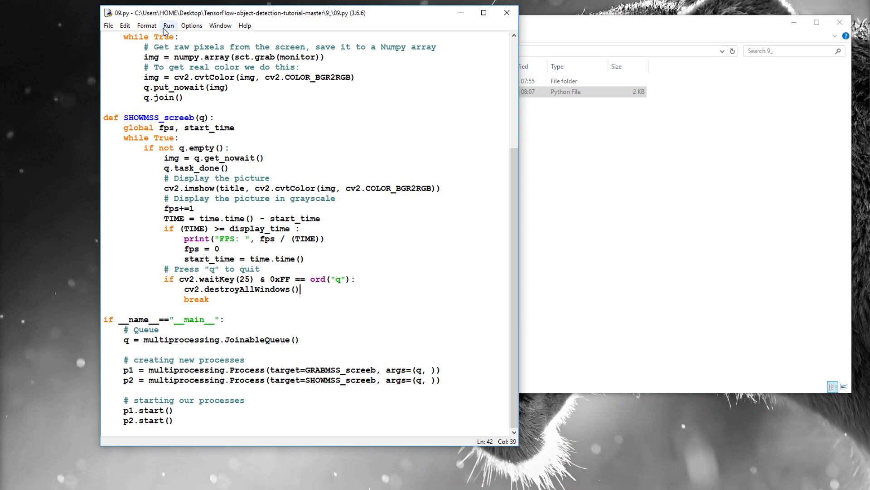
left_click(169, 25)
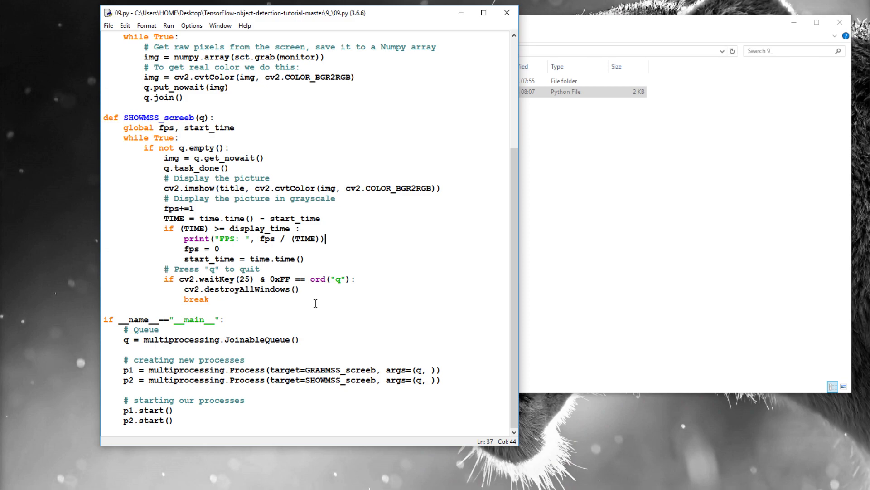
mouse_move(218, 362)
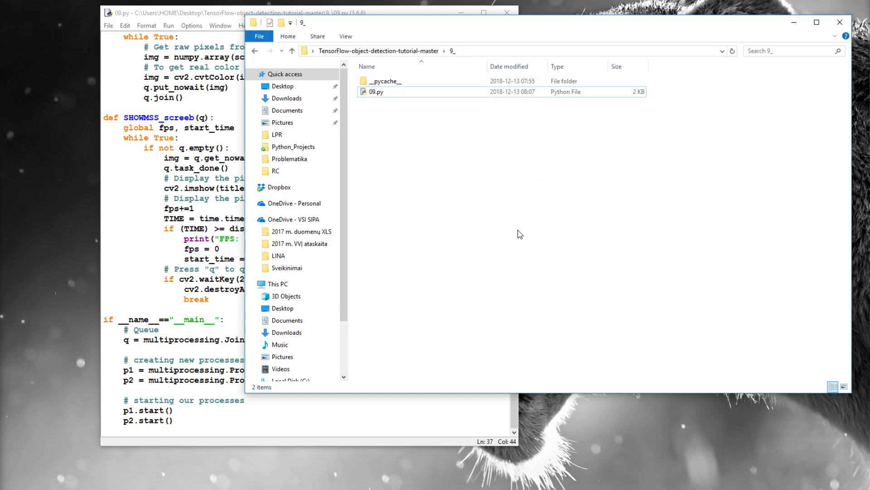
Launch Command Prompt, cd to the 9_ tutorial folder and run python 09.py to print FPS readings.
type("cmd")
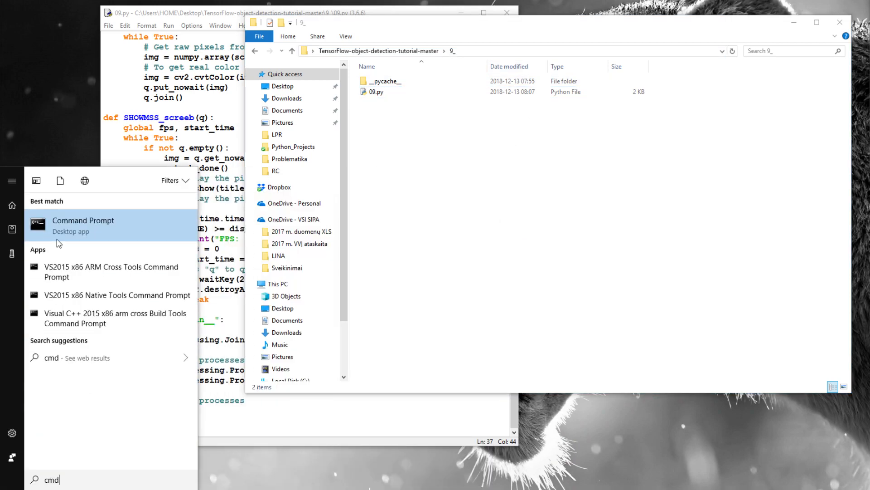
left_click(83, 220)
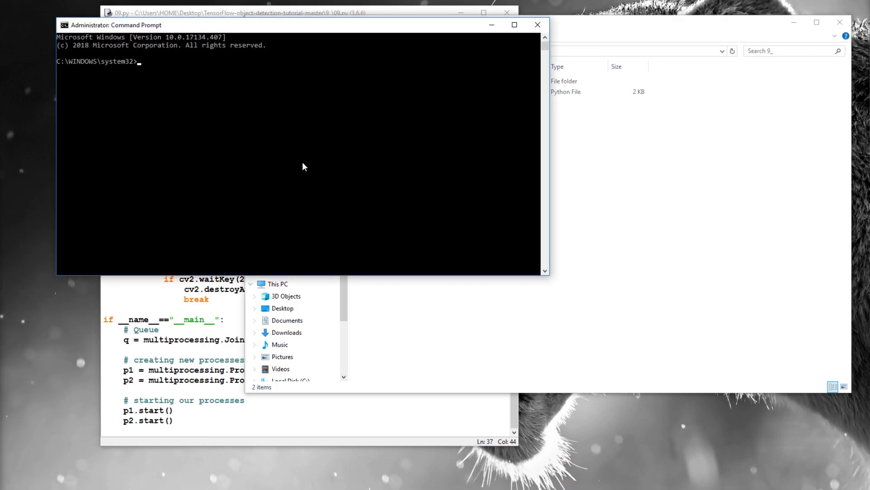
type("cd C:\\Users\\HOME\\Desktop\\TensorFlow-object-detection-tutorial-master\\9_")
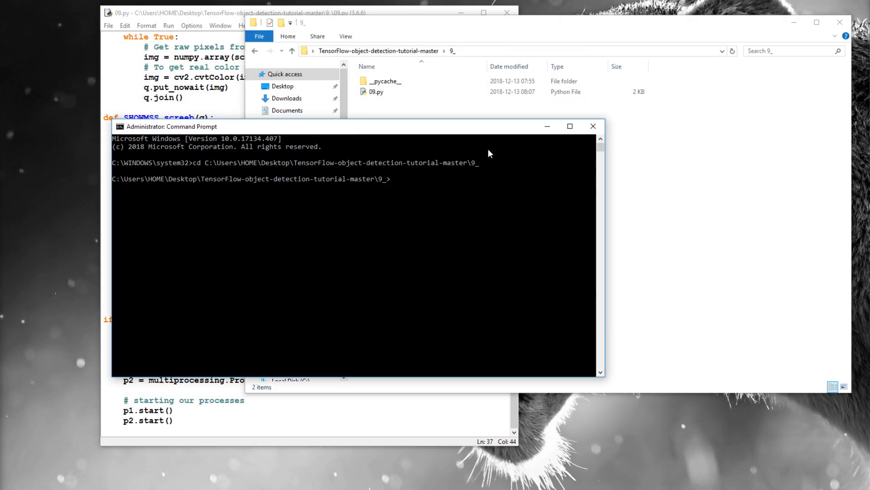
type("python")
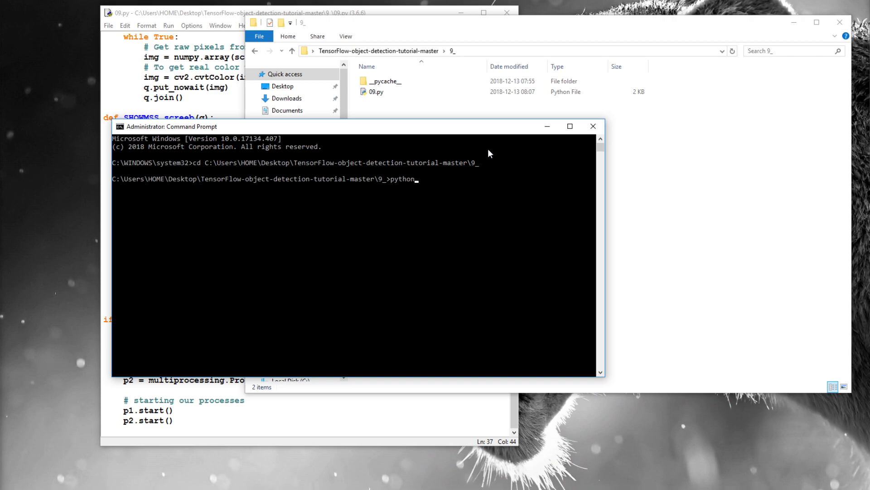
type("09.py")
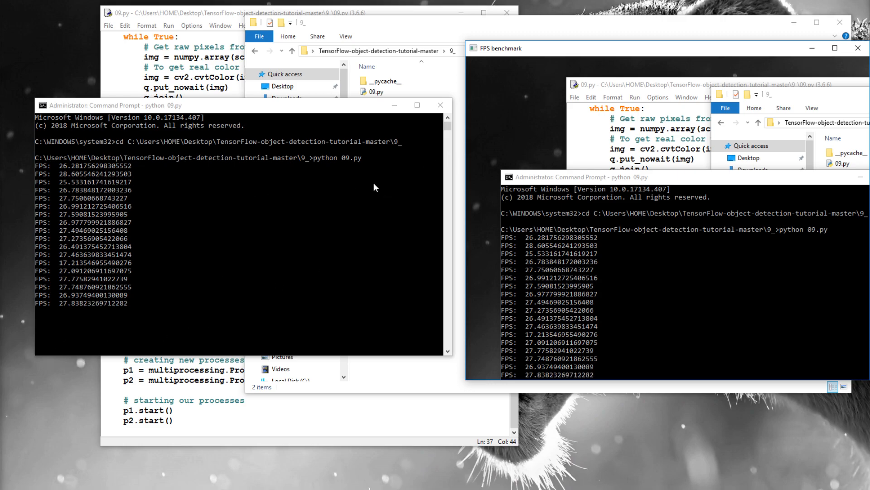
Comment out the cvtColor line in GRABMSS_screeb, moving the BGR-to-RGB conversion into SHOWMSS_screeb.
left_click(377, 92)
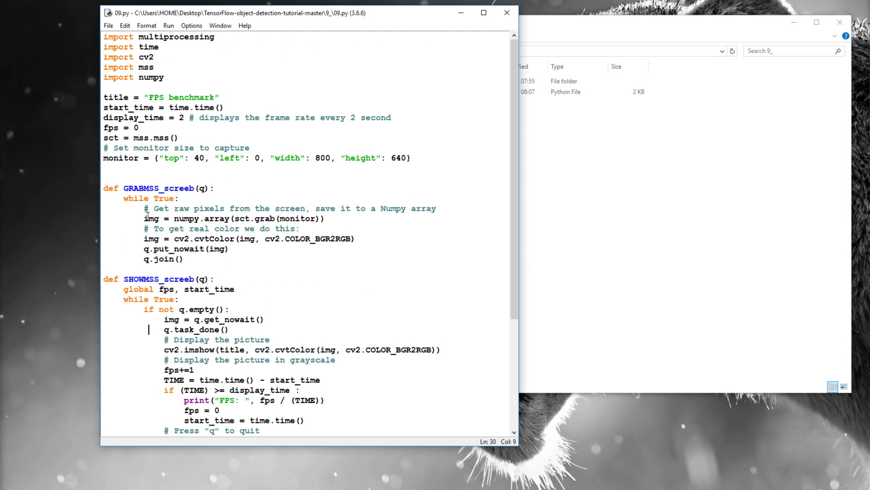
type("#")
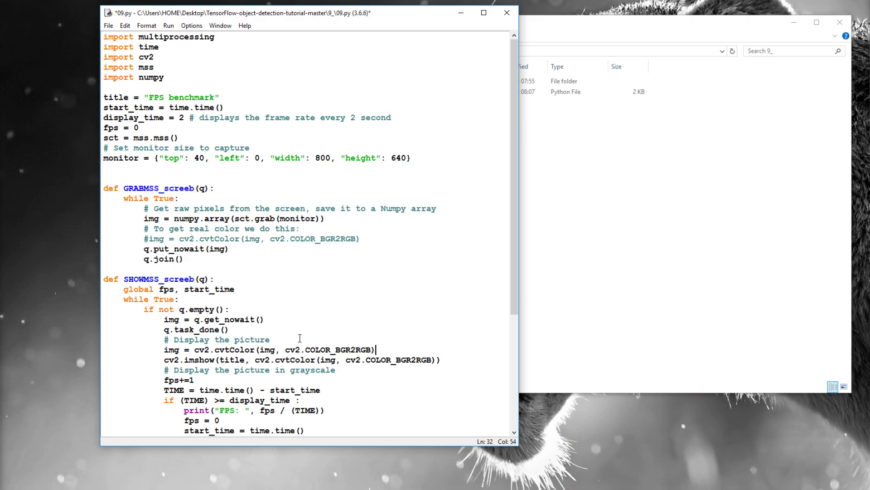
scroll("down", 3)
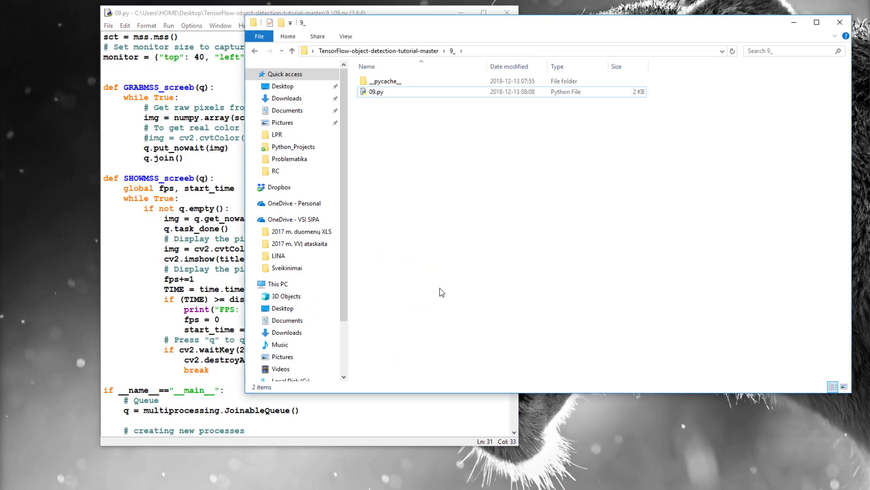
Launch a new Command Prompt for the 9_ folder and start a python command there.
type("cmd")
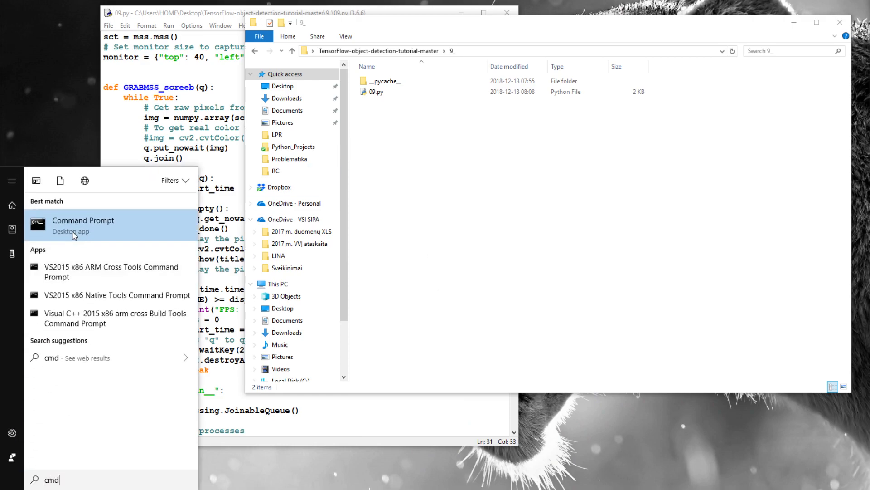
left_click(83, 225)
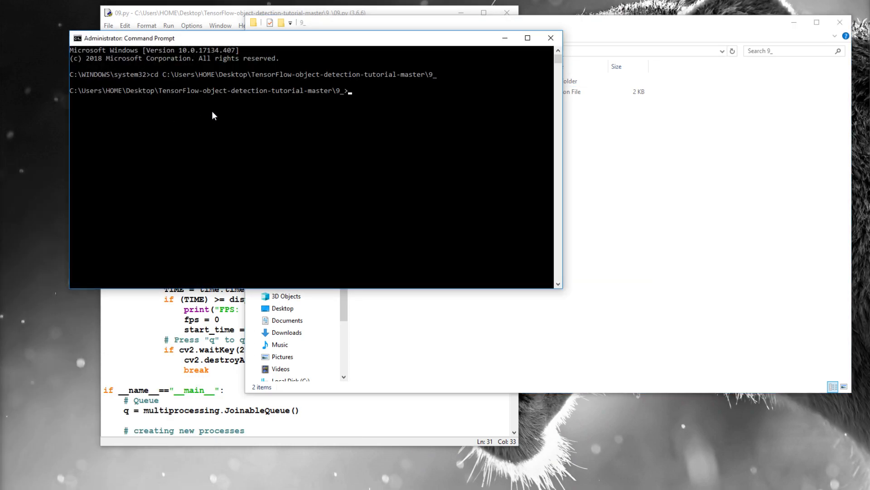
type("python __pycache__")
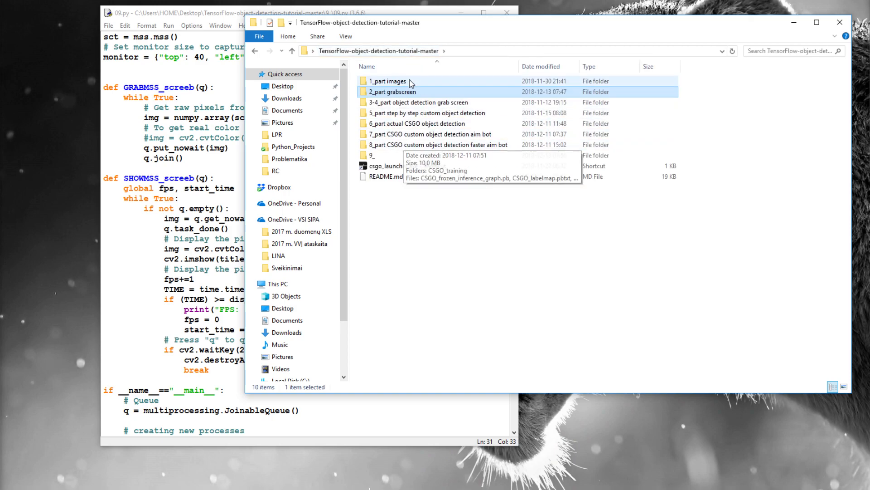
Open 01_grab_screen_tutorial.py from the 2_part grabscreen folder in 64-bit IDLE.
double_click(372, 155)
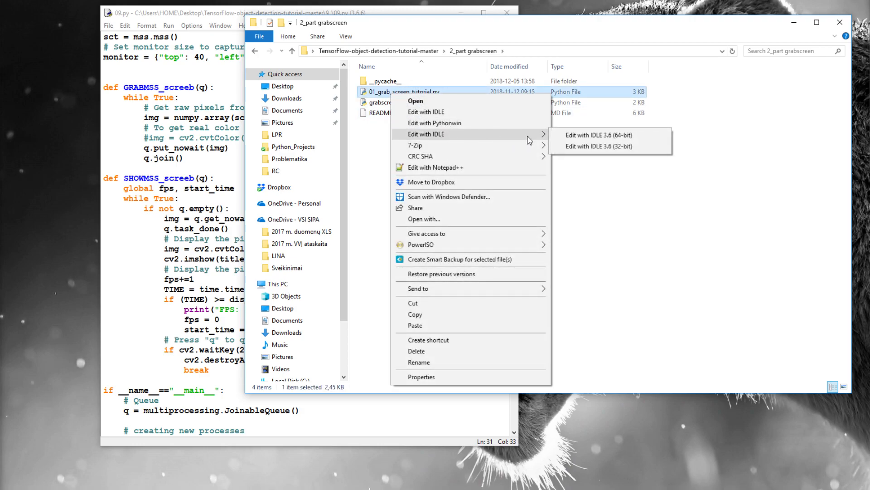
left_click(598, 146)
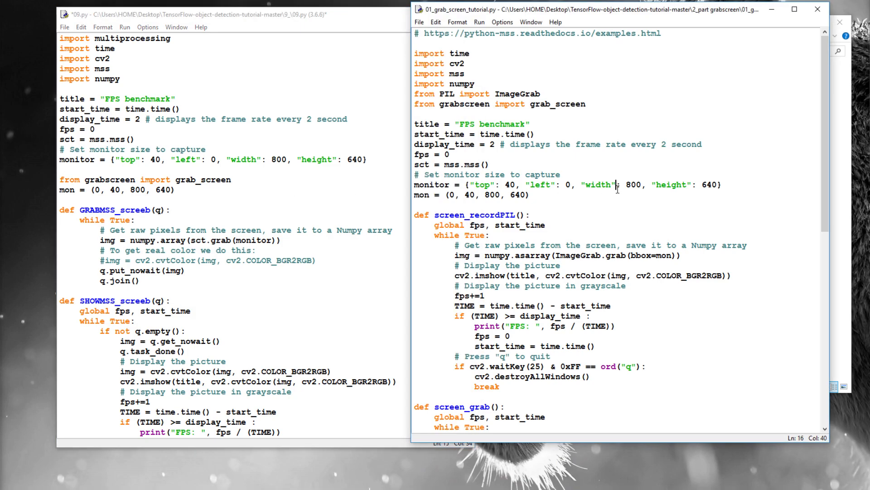
Copy img = grab_screen(region=mon) into GRABMSS_screeb and comment out the numpy MSS grab line.
scroll("down", 3)
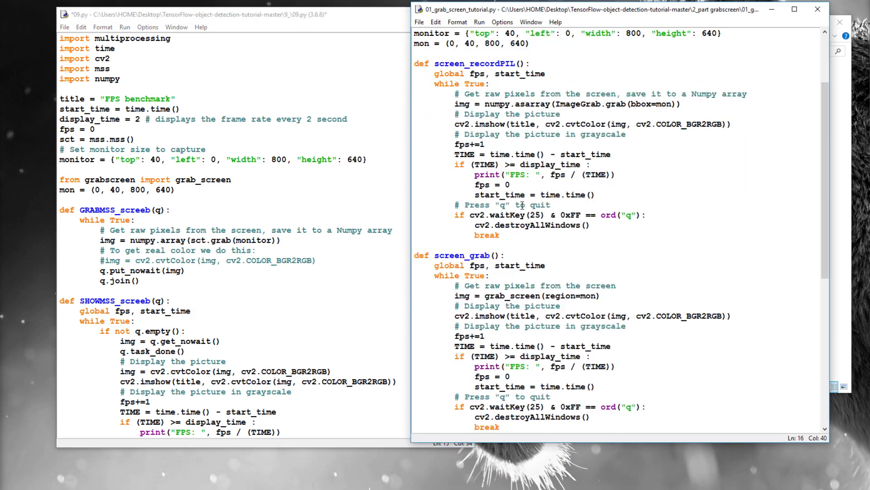
scroll("down", 3)
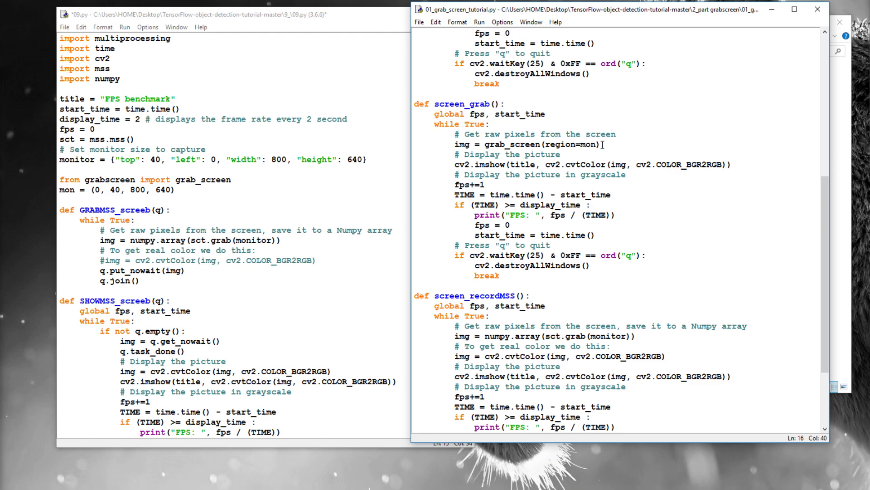
triple_click(526, 144)
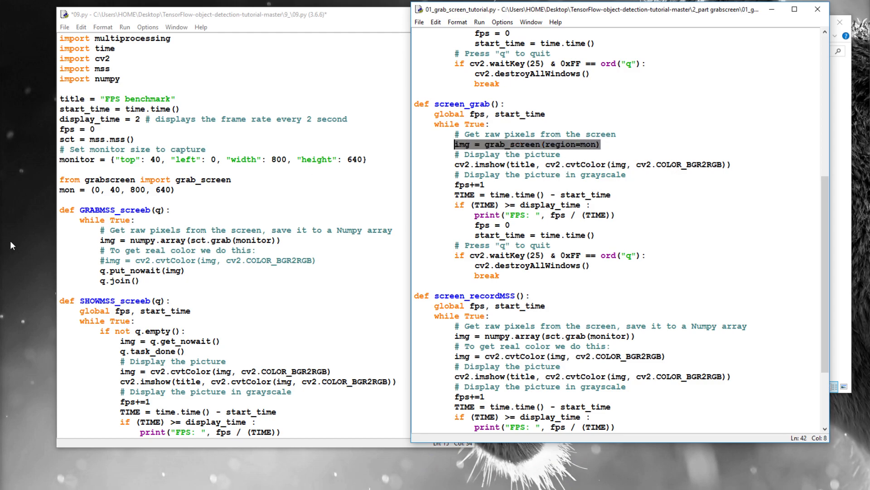
left_click(277, 239)
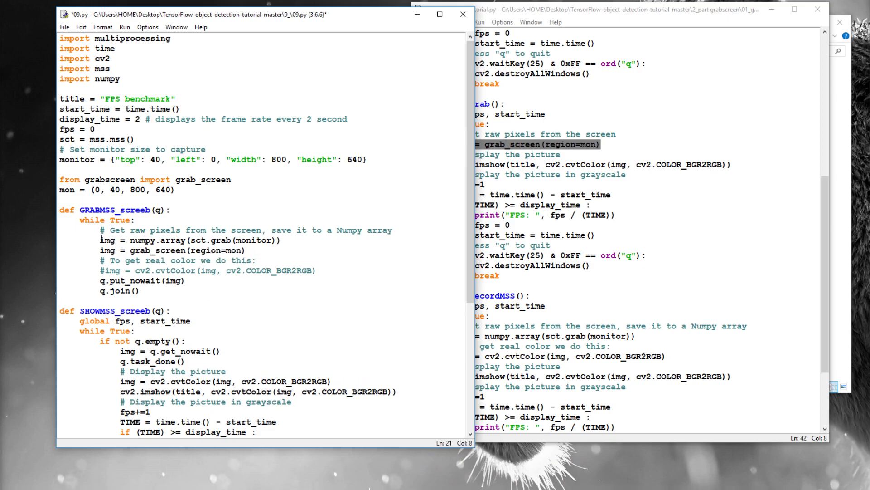
type("#")
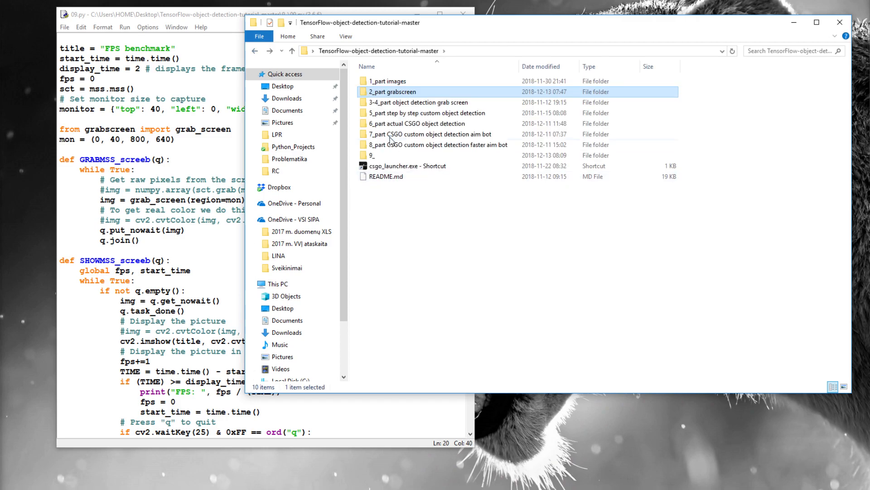
Open the 9_ folder, launch Command Prompt there and start a python command to test the script.
double_click(371, 156)
type("cmd")
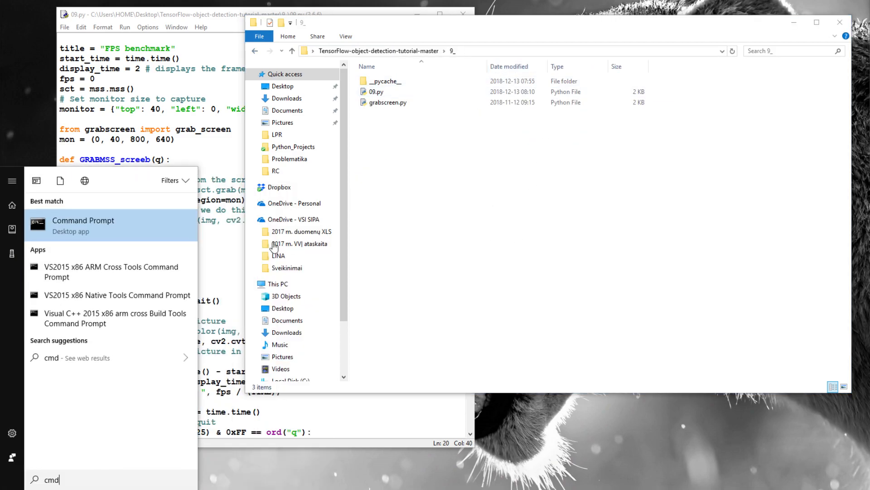
left_click(83, 224)
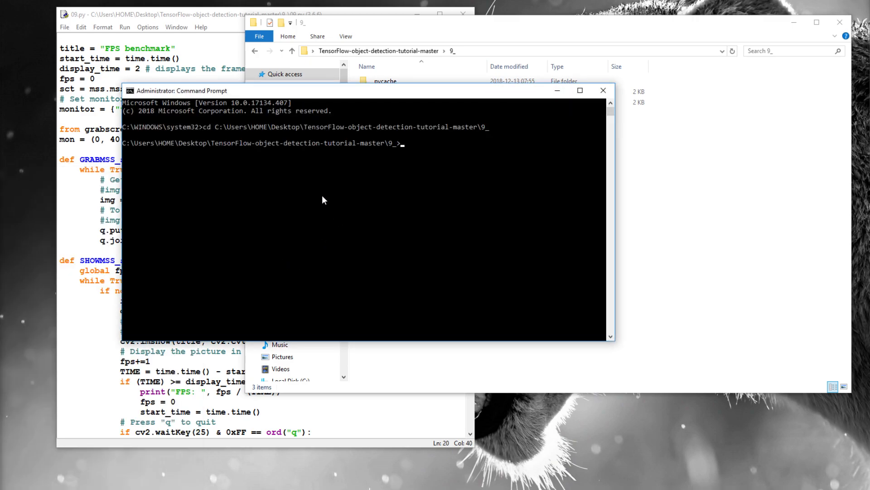
type("python __pycache__")
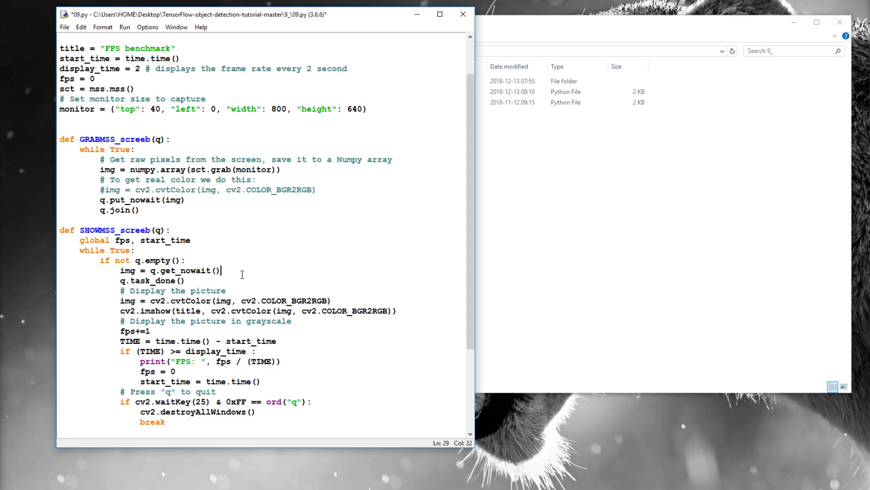
Scroll through the reverted 09.py that grabs frames with numpy MSS again.
scroll("down", 3)
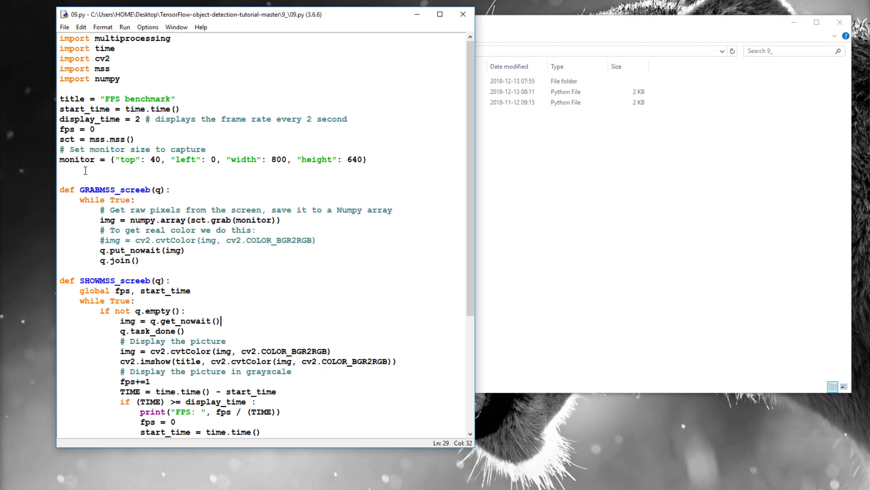
Select the p1 GRABMSS_screeb Process line in __main__ to duplicate it.
double_click(117, 190)
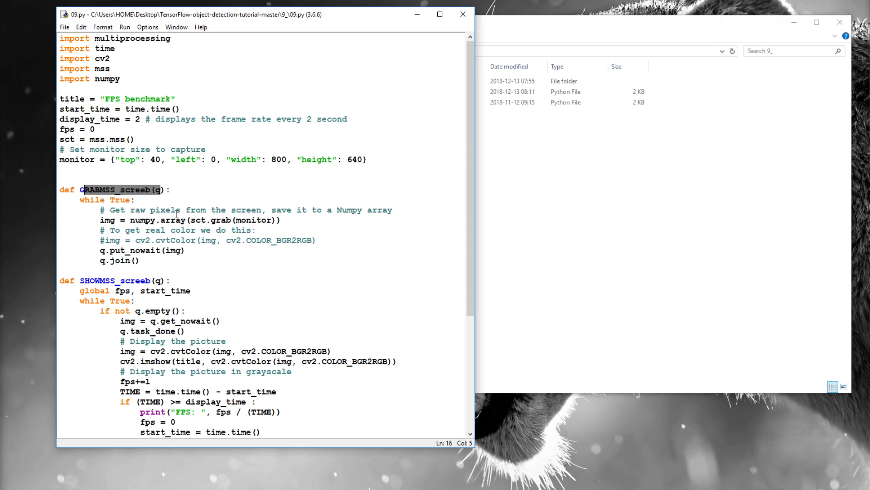
left_click(204, 229)
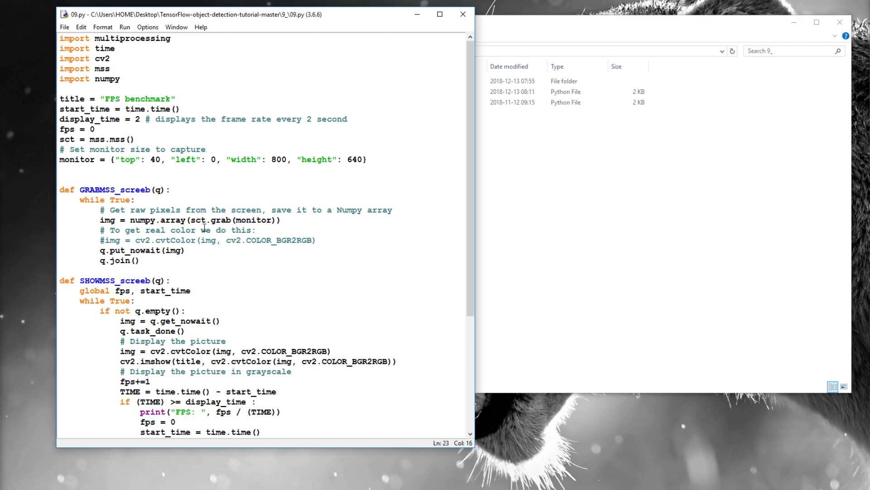
scroll("down", 3)
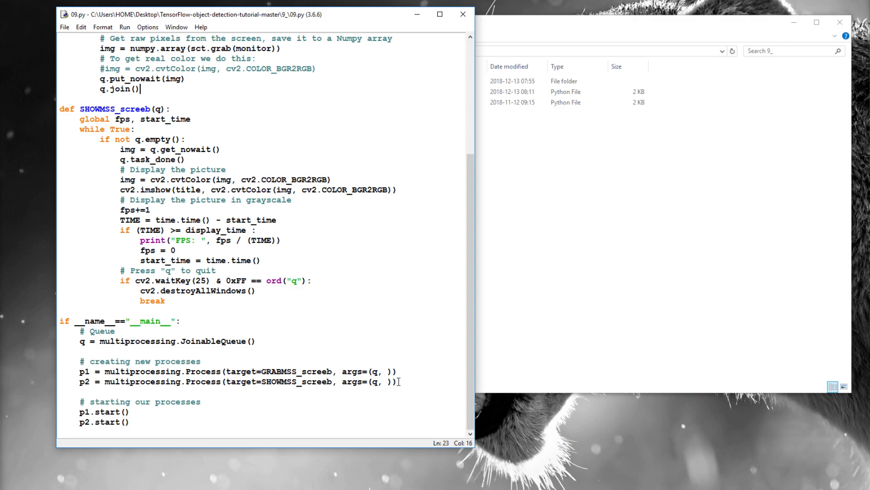
triple_click(238, 371)
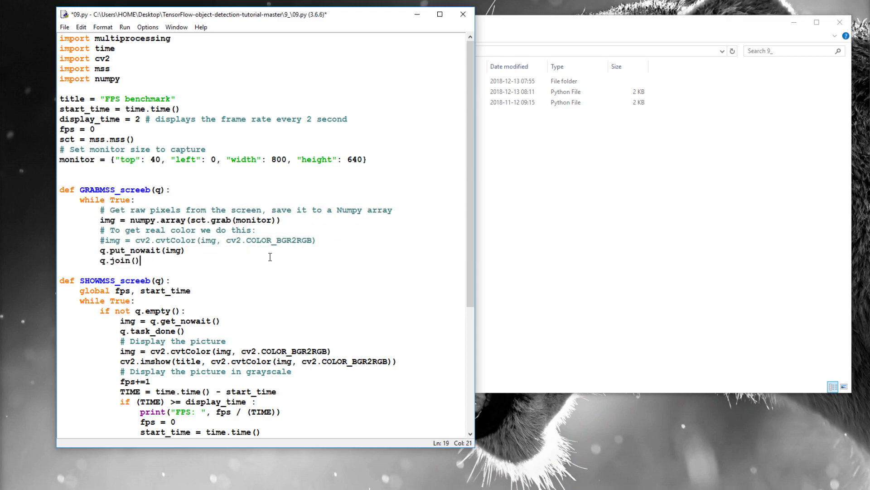
Paste it as extra processes p3 and p4 and start all four processes.
scroll("down", 3)
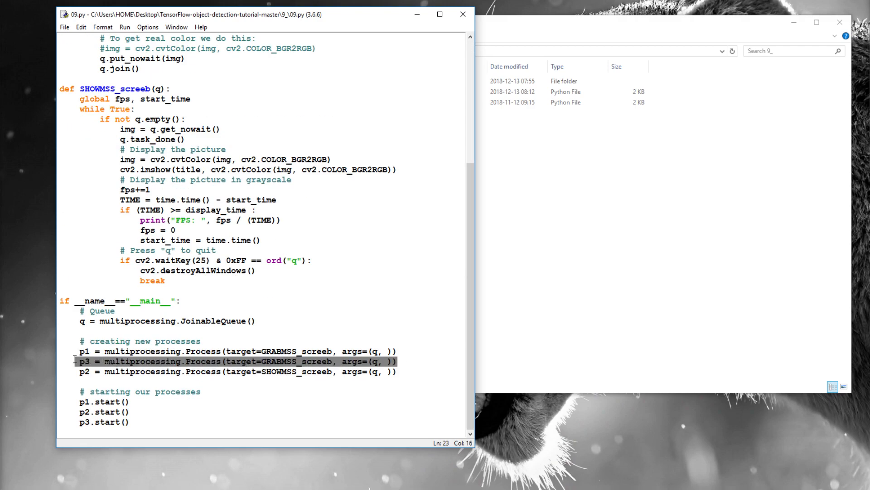
left_click(417, 361)
type("p4.start(")
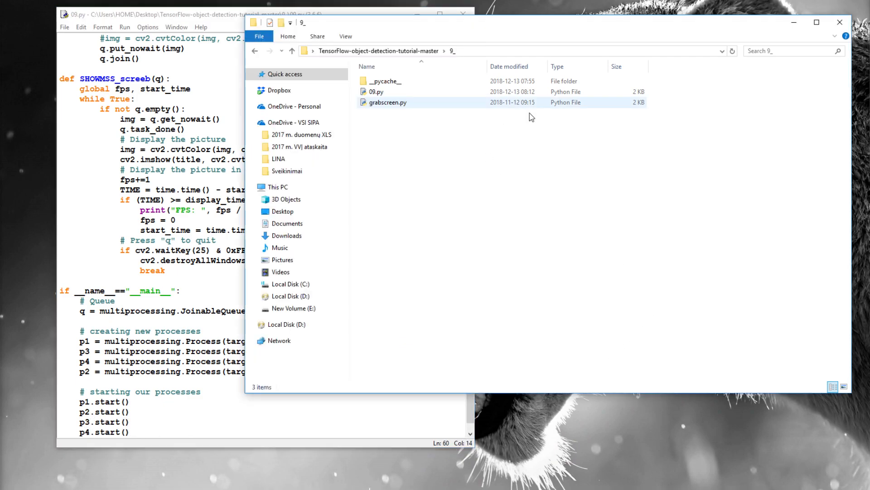
Launch an administrator Command Prompt from Start search and run 'python 09.py' in the 9_ folder.
type("cm")
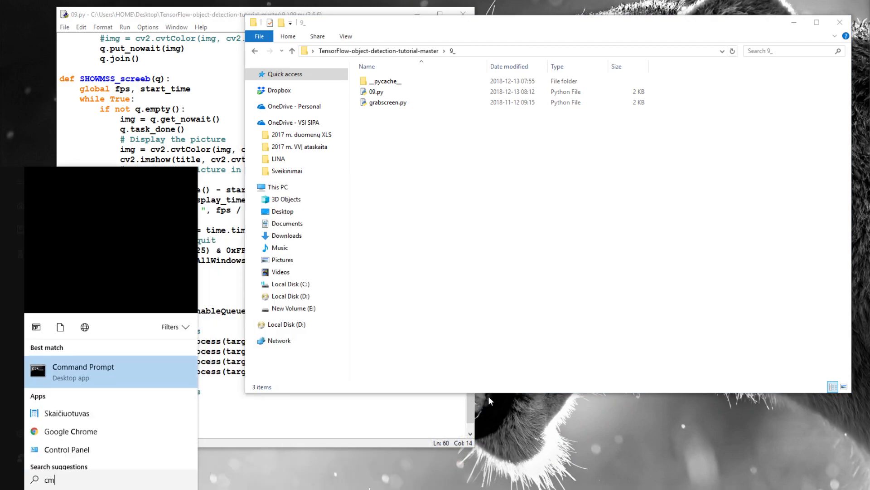
right_click(82, 366)
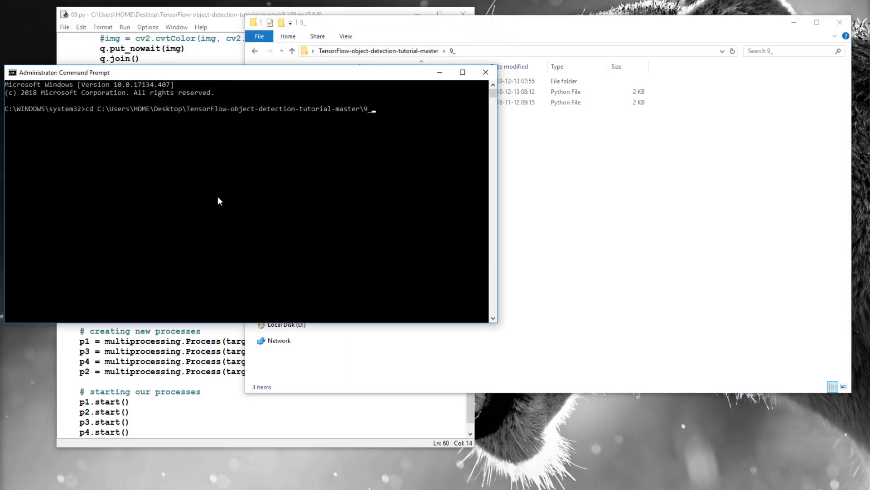
type("pyth")
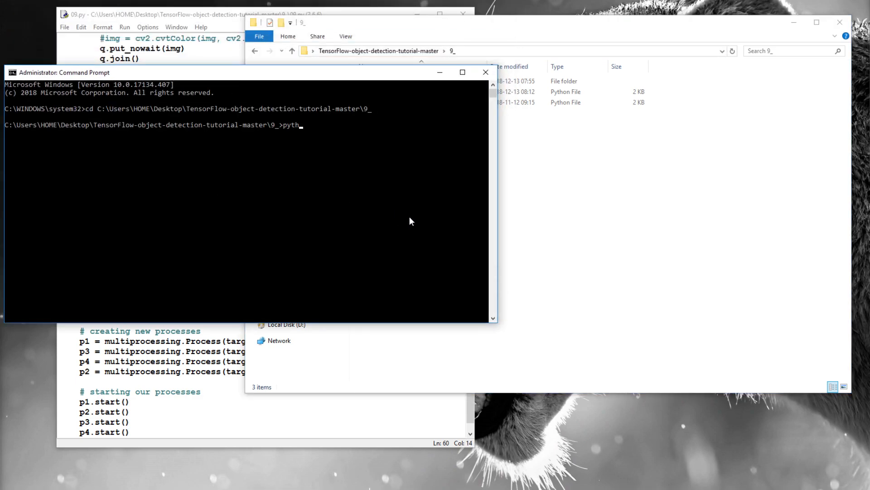
type("on 09.py")
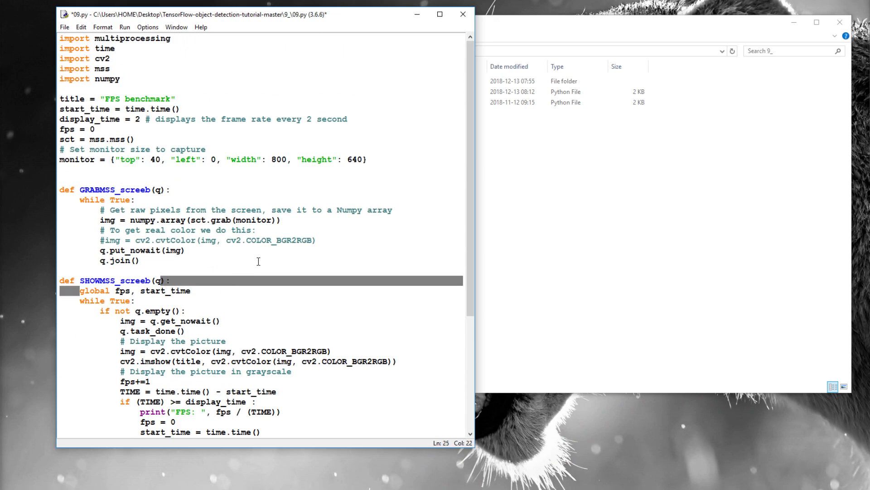
Save 09.py with only p1 and p2 and check the 9_ folder in File Explorer.
key("ctrl+s")
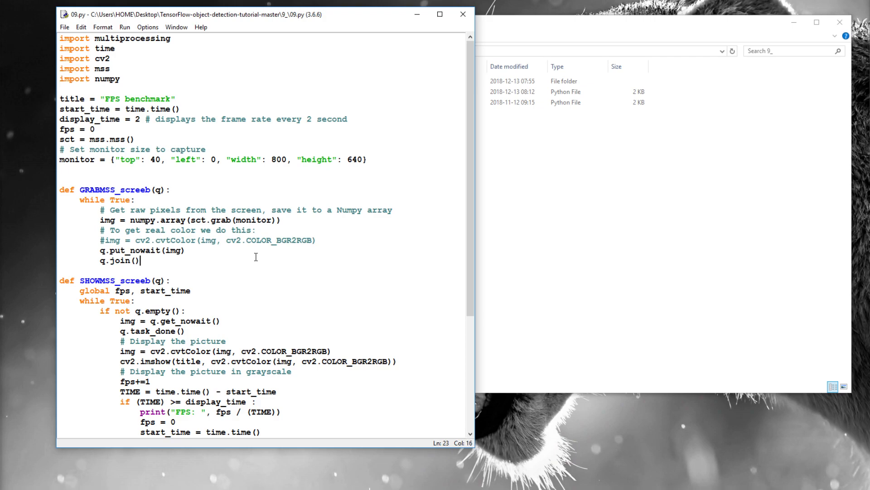
scroll("down", 3)
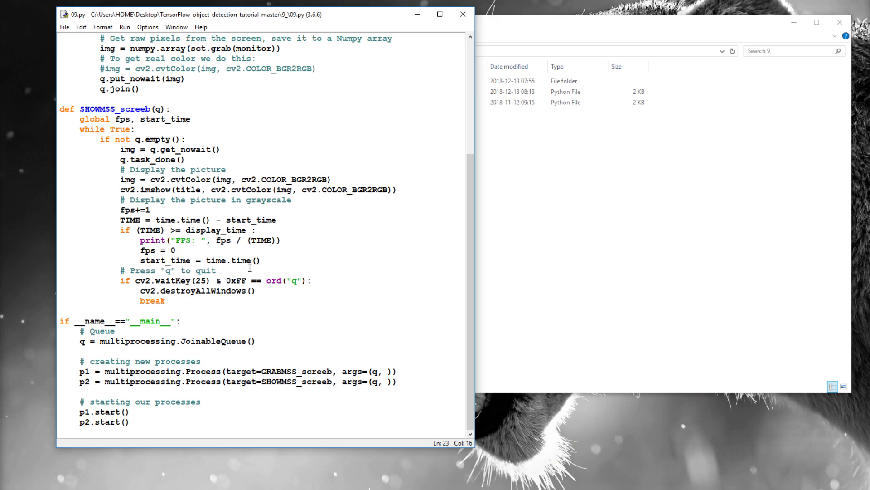
left_click(141, 88)
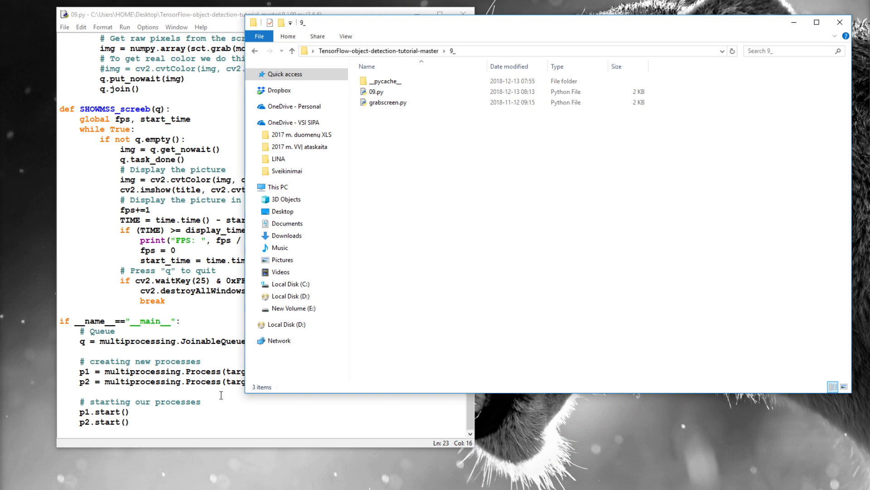
mouse_move(510, 199)
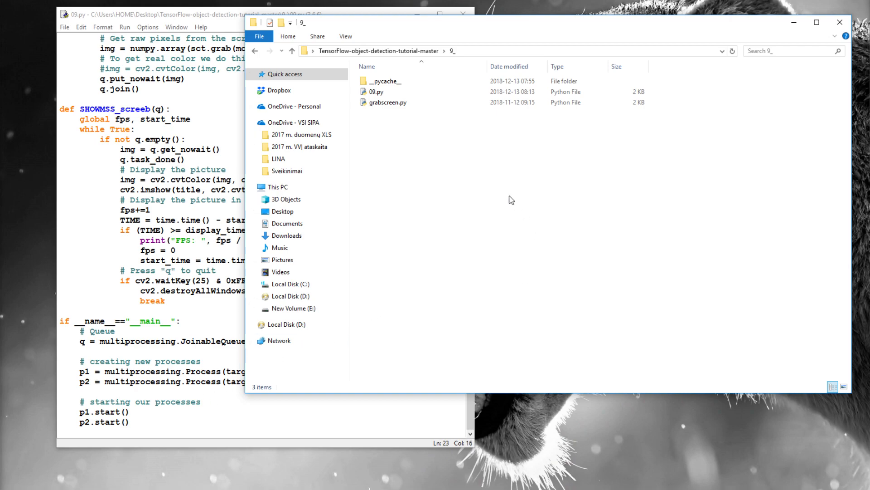